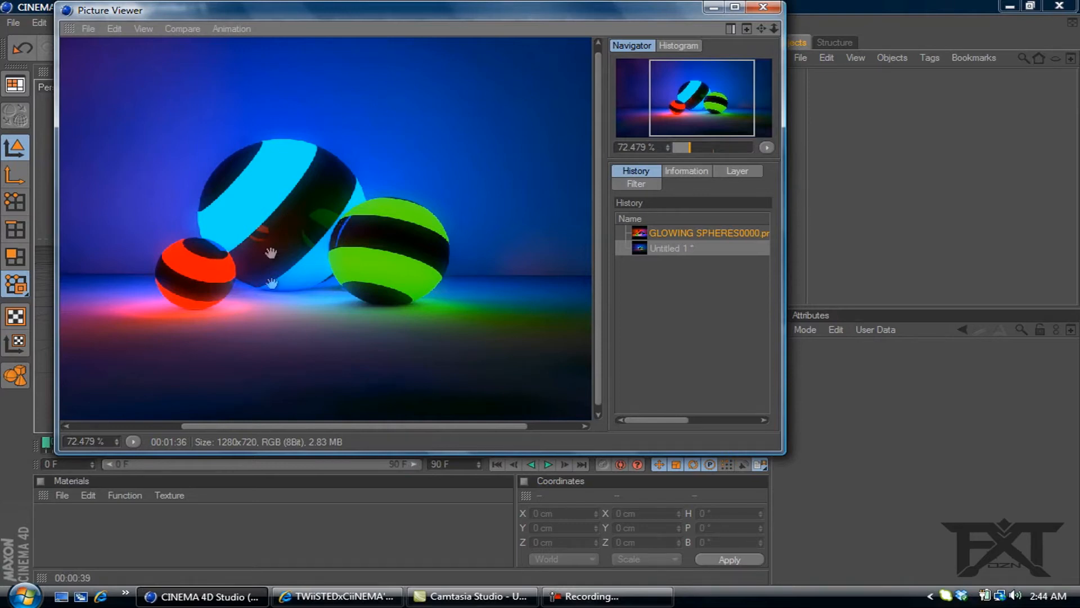
pyautogui.moveTo(682, 20)
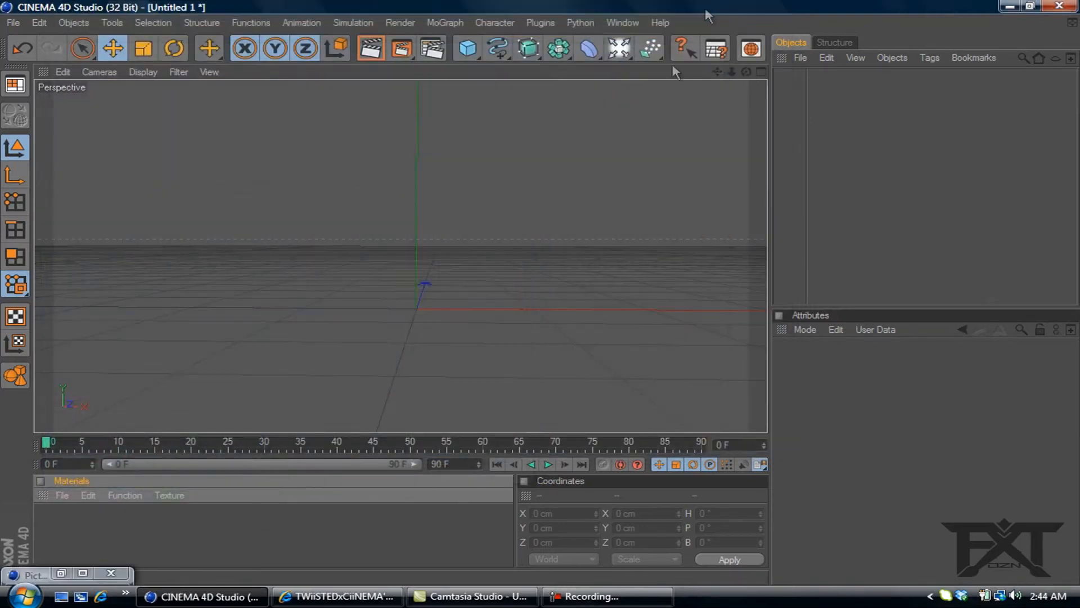
# - Add a Sphere primitive with 40 segments and make it an editable polygon mesh
pyautogui.click(467, 49)
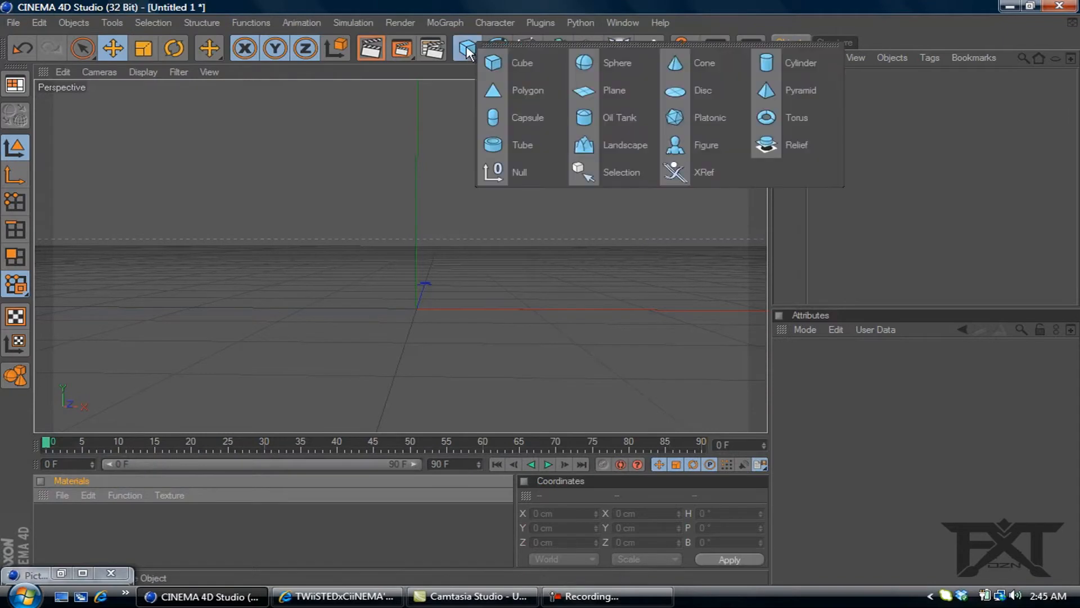
pyautogui.click(617, 63)
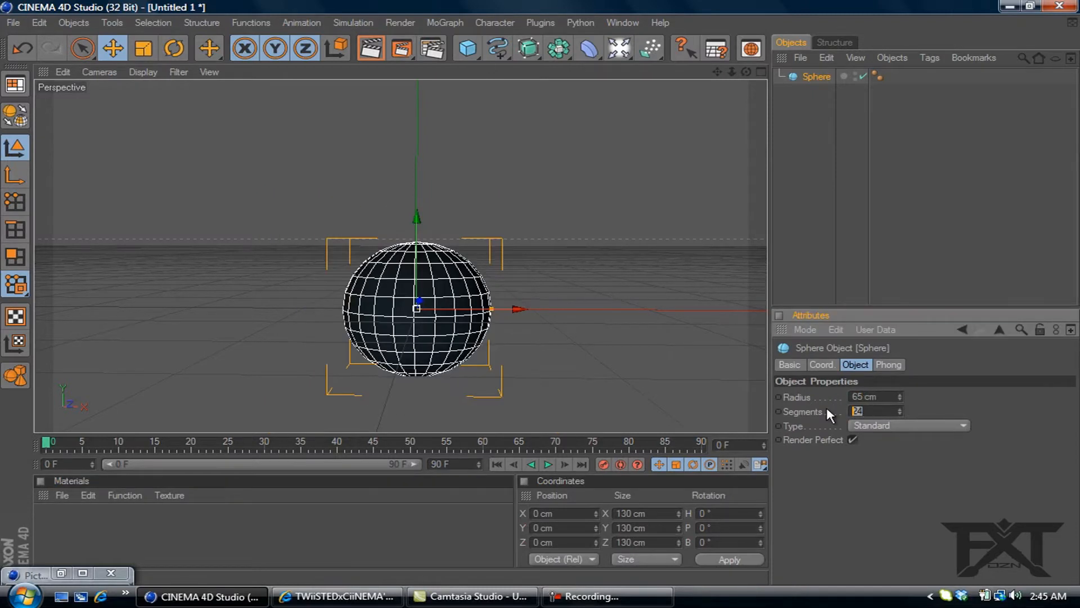
pyautogui.write('40')
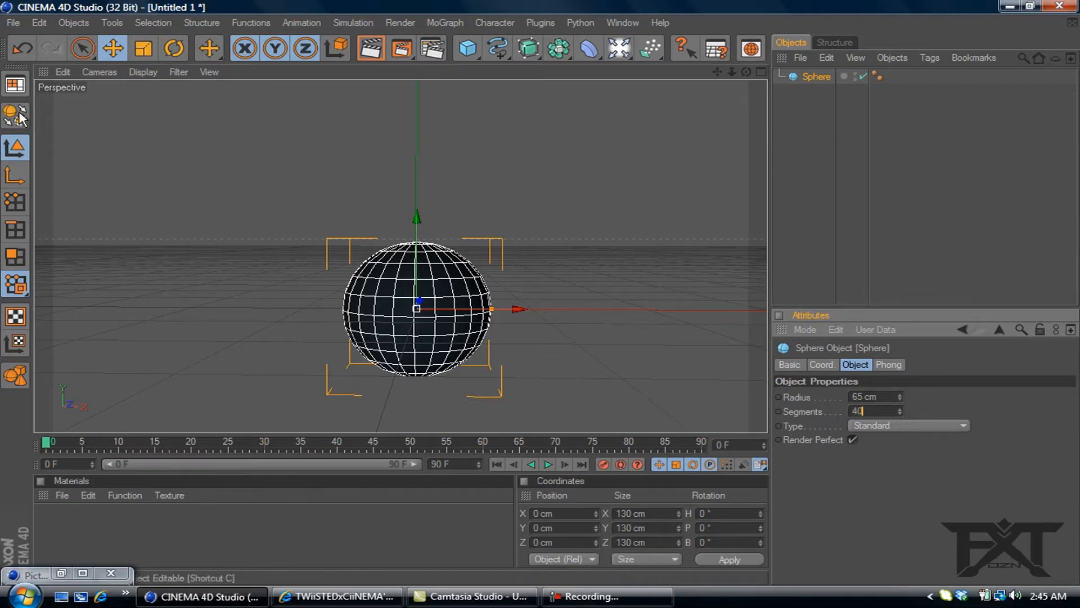
pyautogui.click(15, 115)
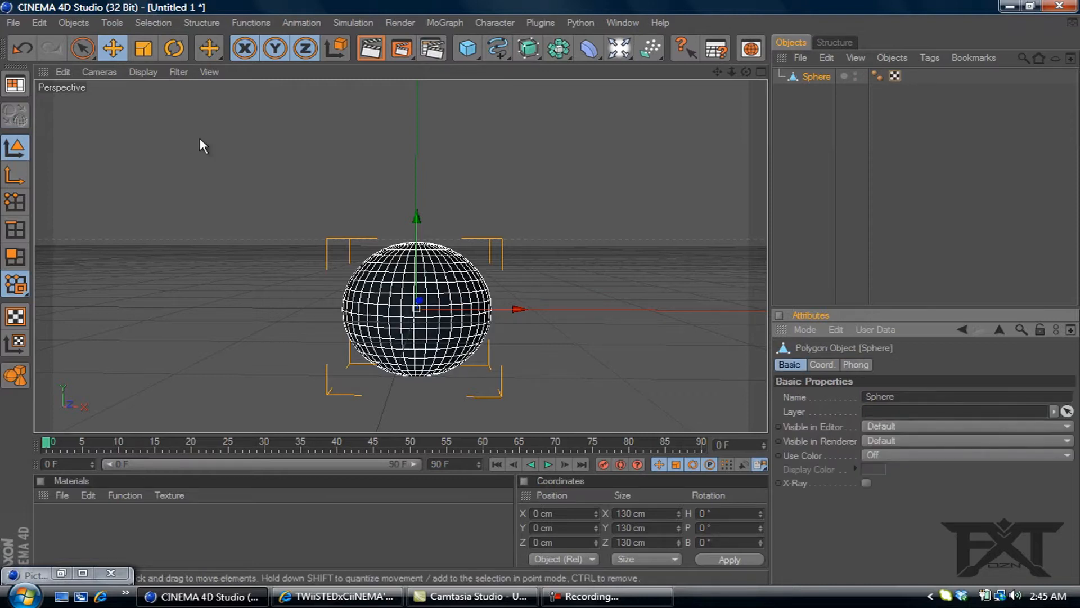
pyautogui.moveTo(455, 297)
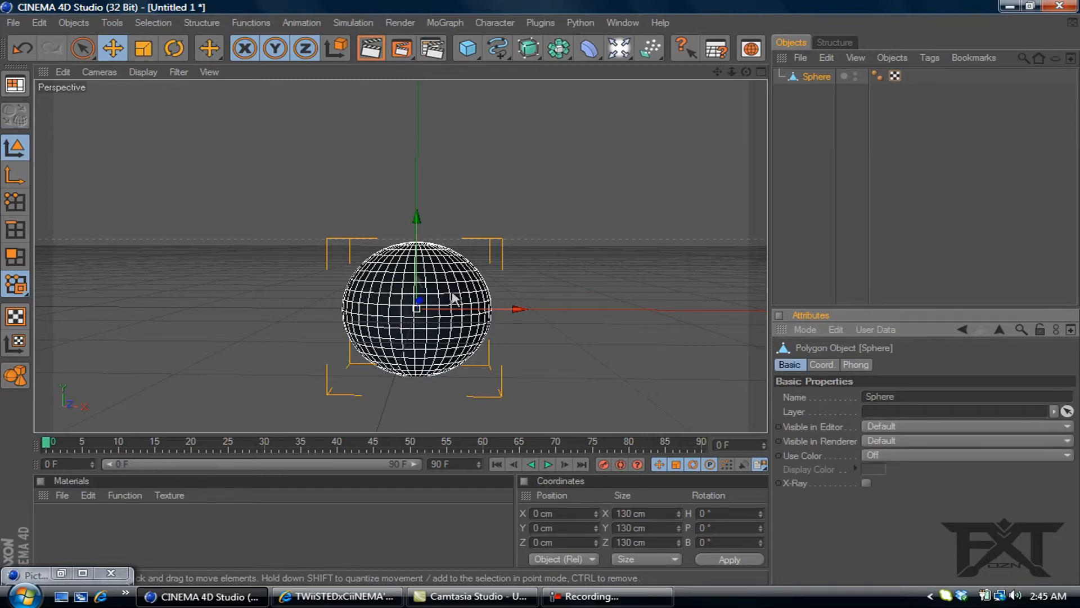
pyautogui.moveTo(389, 337)
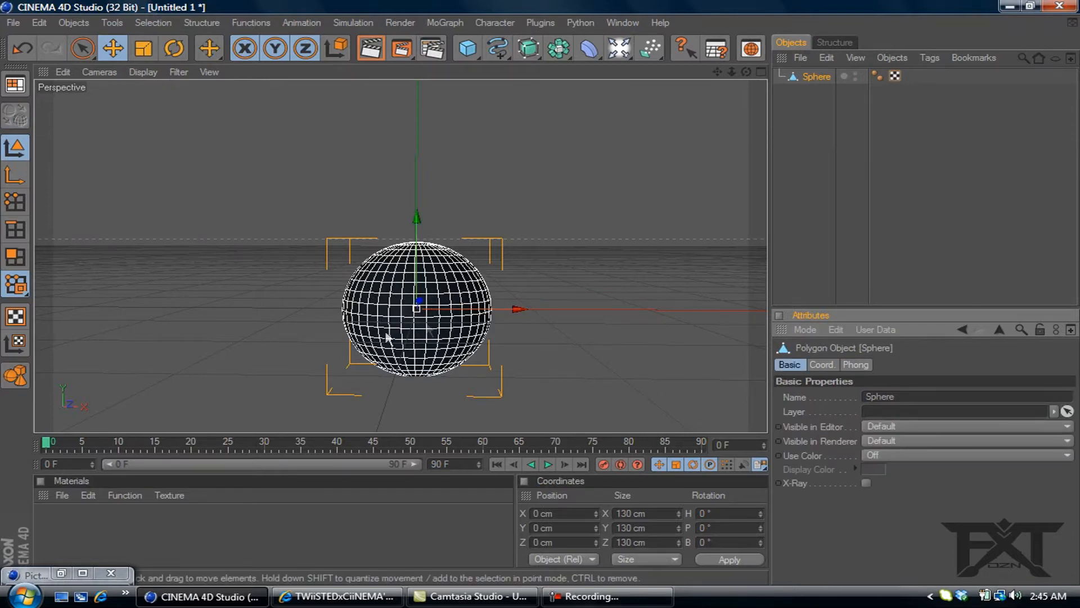
pyautogui.moveTo(35, 260)
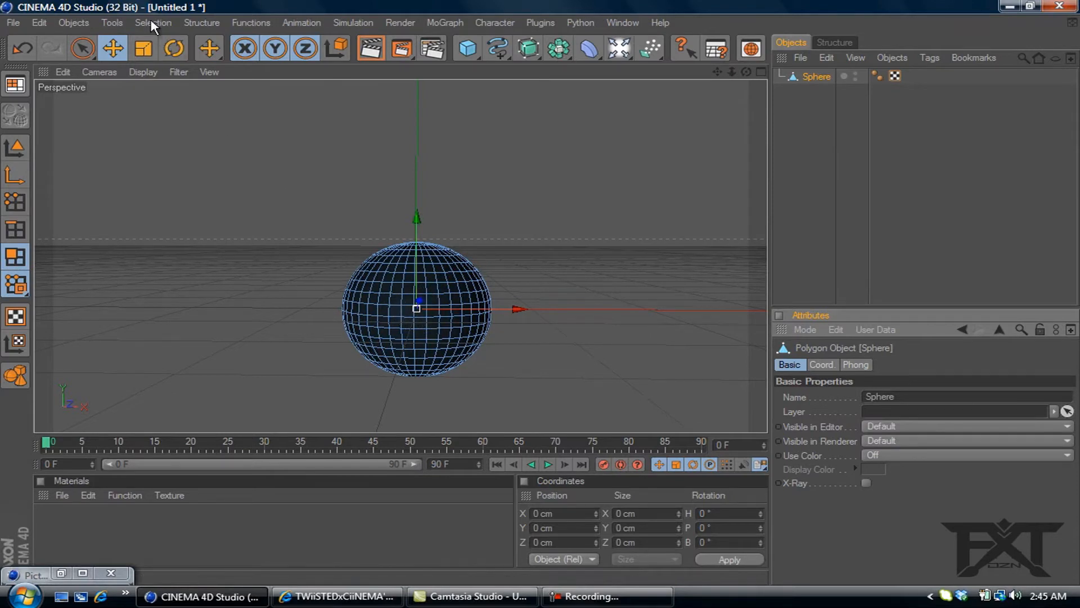
# - Use Ring Selection to pick the polygon ring at the sphere's top and extend it over more rings
pyautogui.click(153, 23)
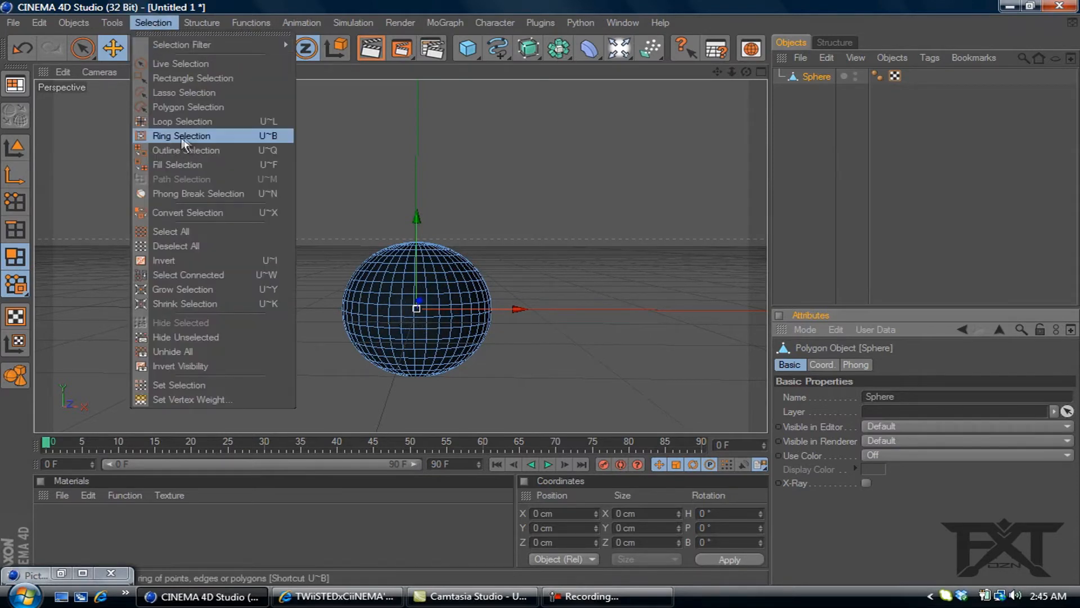
pyautogui.click(181, 136)
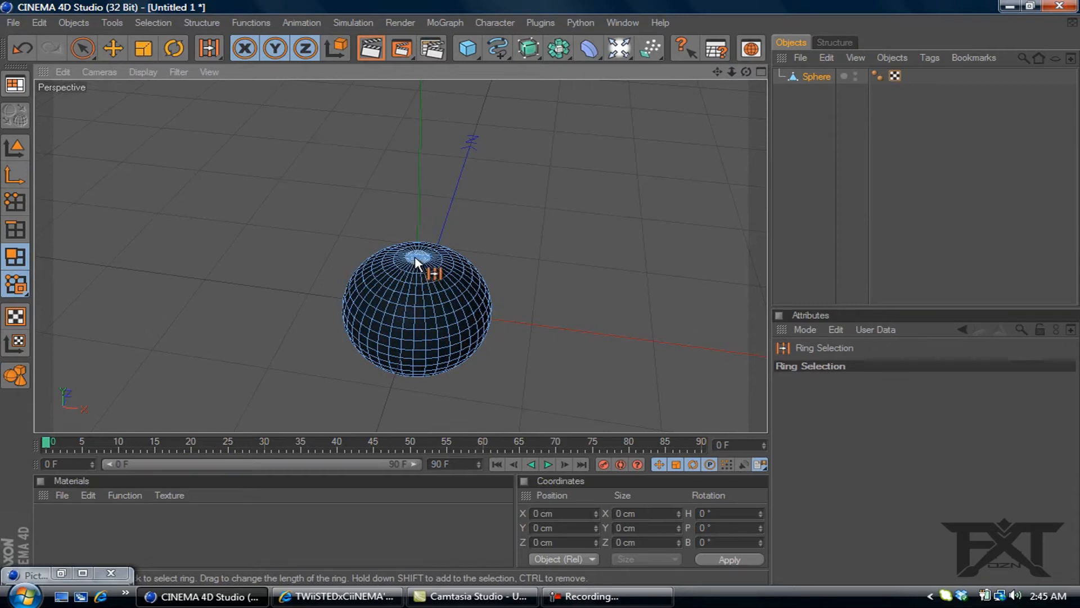
pyautogui.click(416, 259)
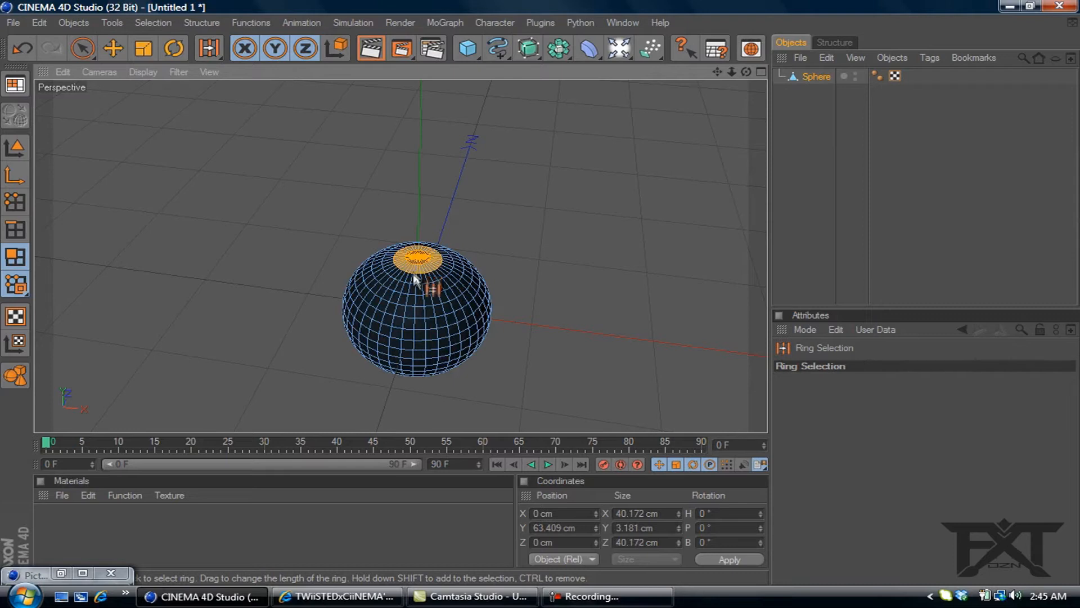
pyautogui.moveTo(413, 279); pyautogui.dragTo(416, 296)
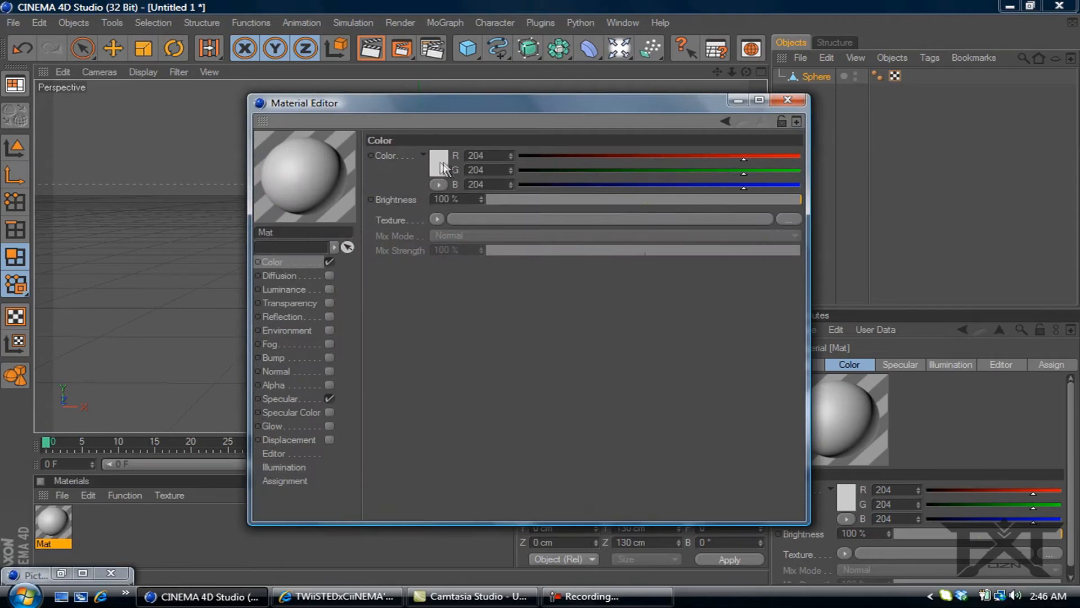
# - Give the material a dark 32/32/32 colour and a Fresnel reflection at 10% mix strength
pyautogui.click(439, 158)
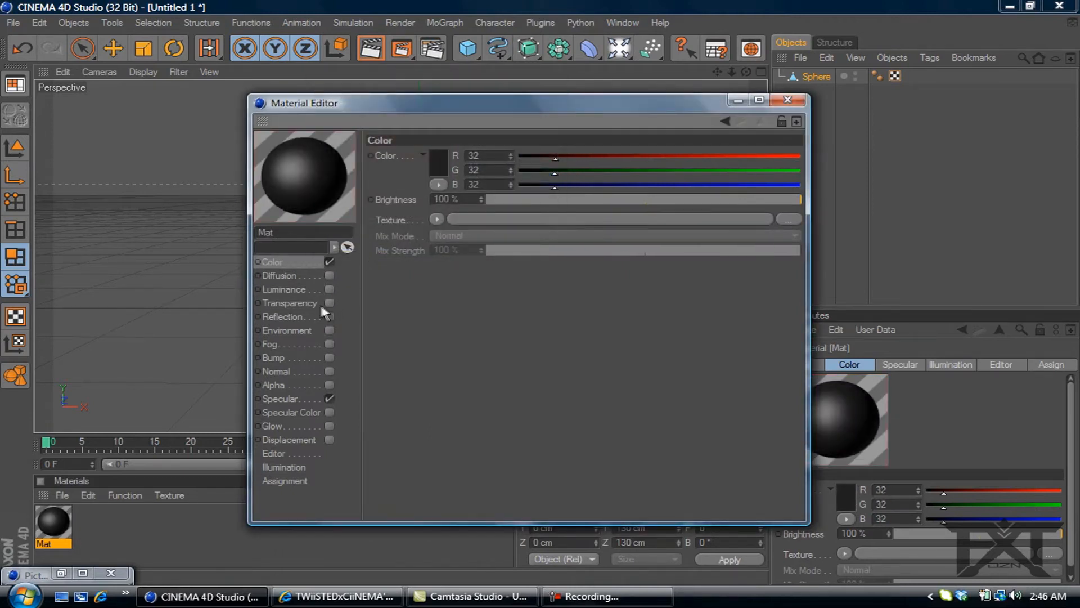
pyautogui.click(287, 316)
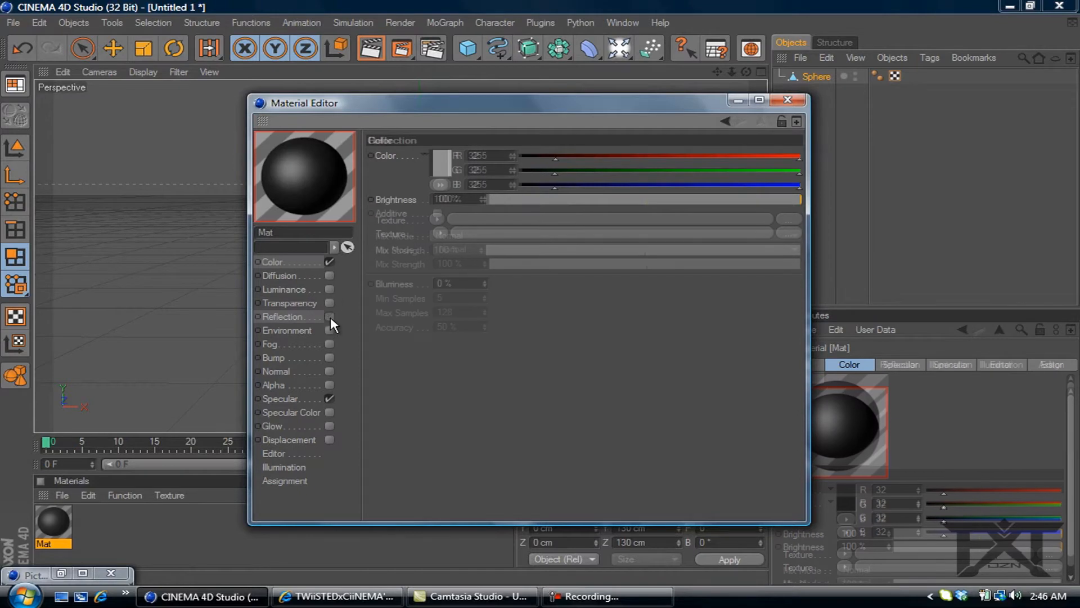
pyautogui.click(330, 317)
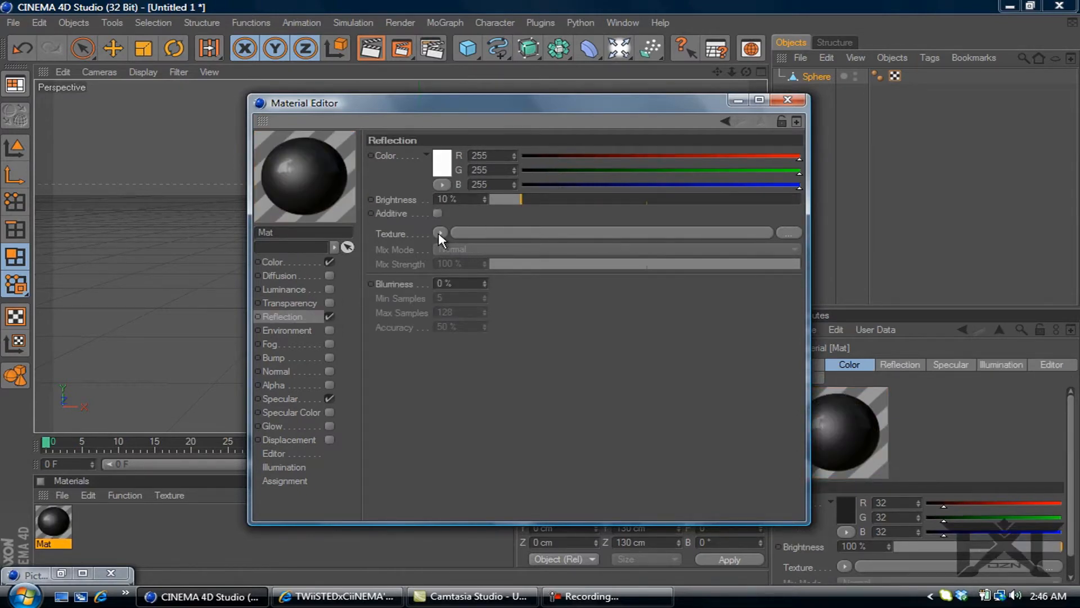
pyautogui.click(441, 231)
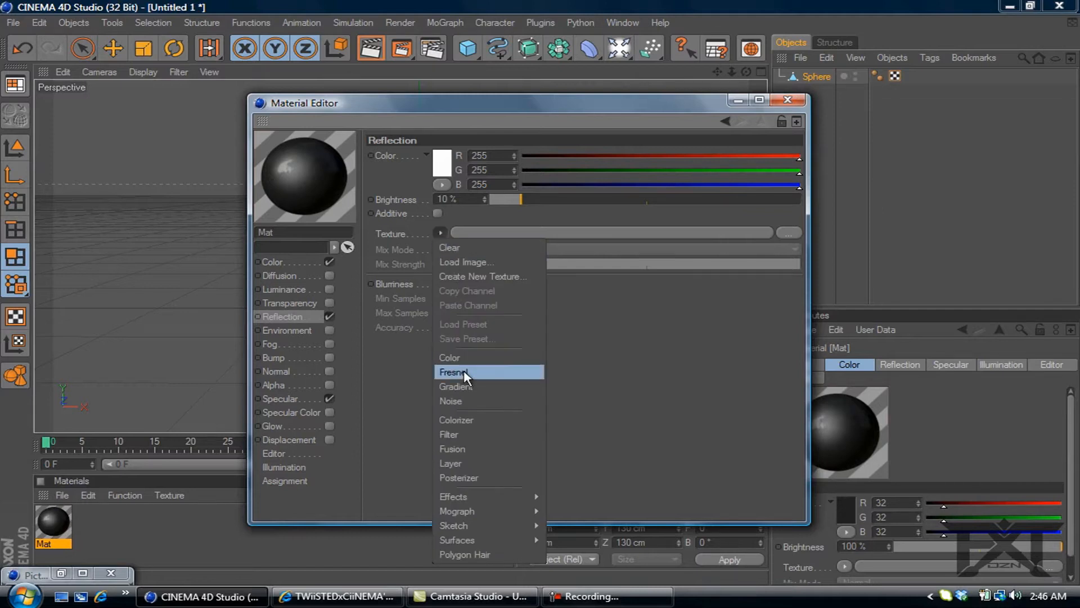
pyautogui.click(453, 373)
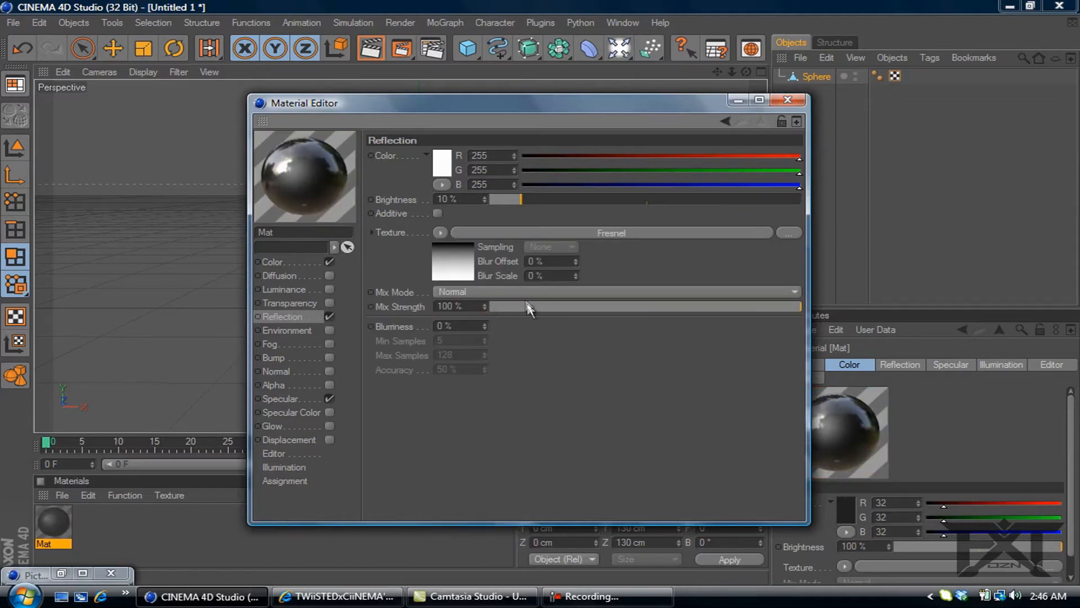
pyautogui.moveTo(792, 306); pyautogui.dragTo(520, 306)
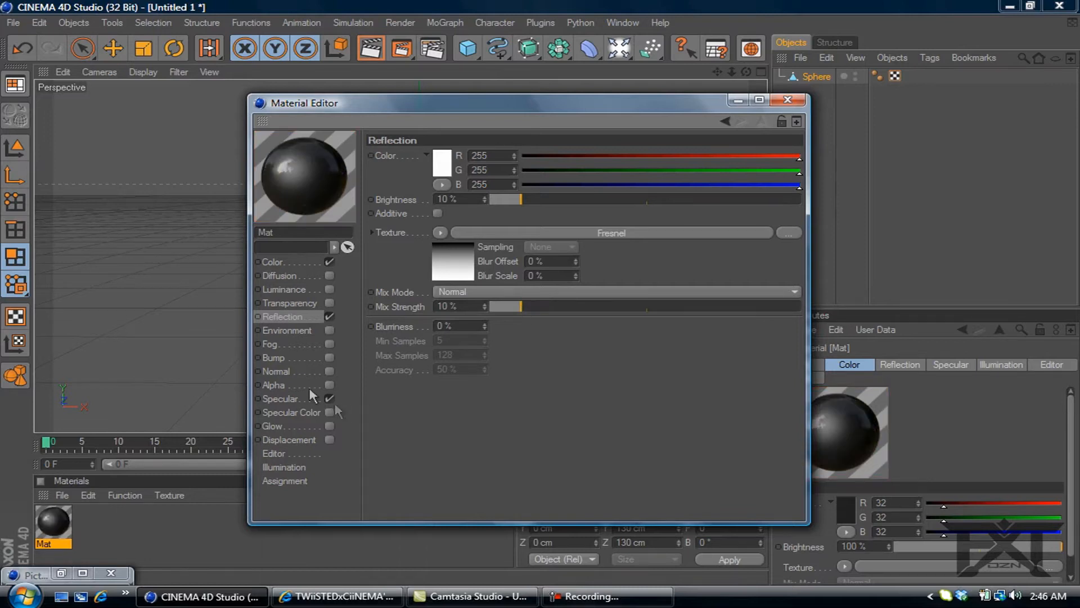
pyautogui.moveTo(288, 405)
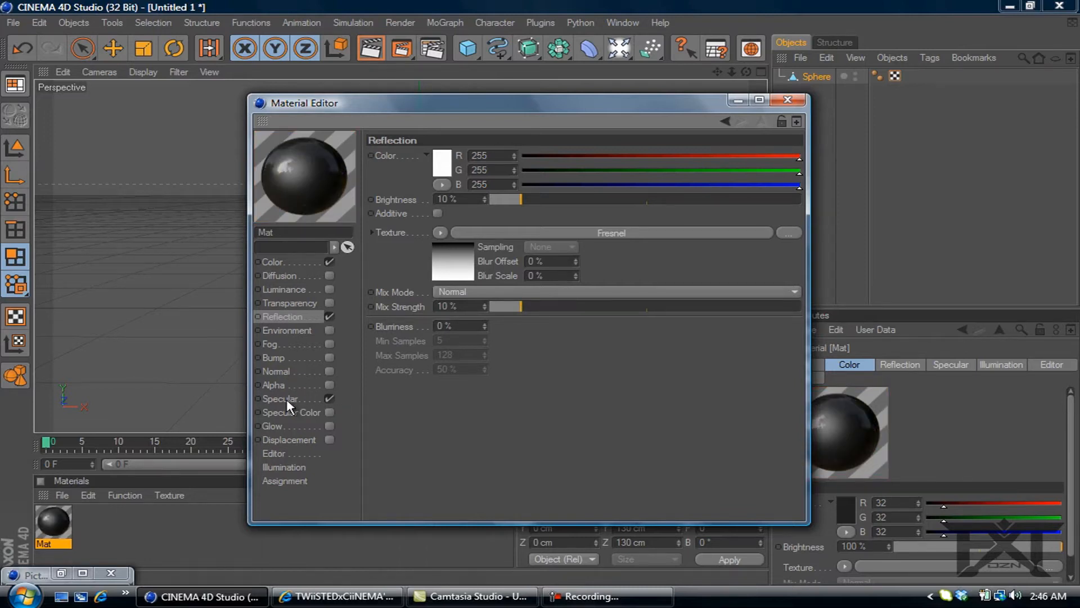
# - Lower the specular height to 60% and finish the dark glossy material
pyautogui.click(281, 399)
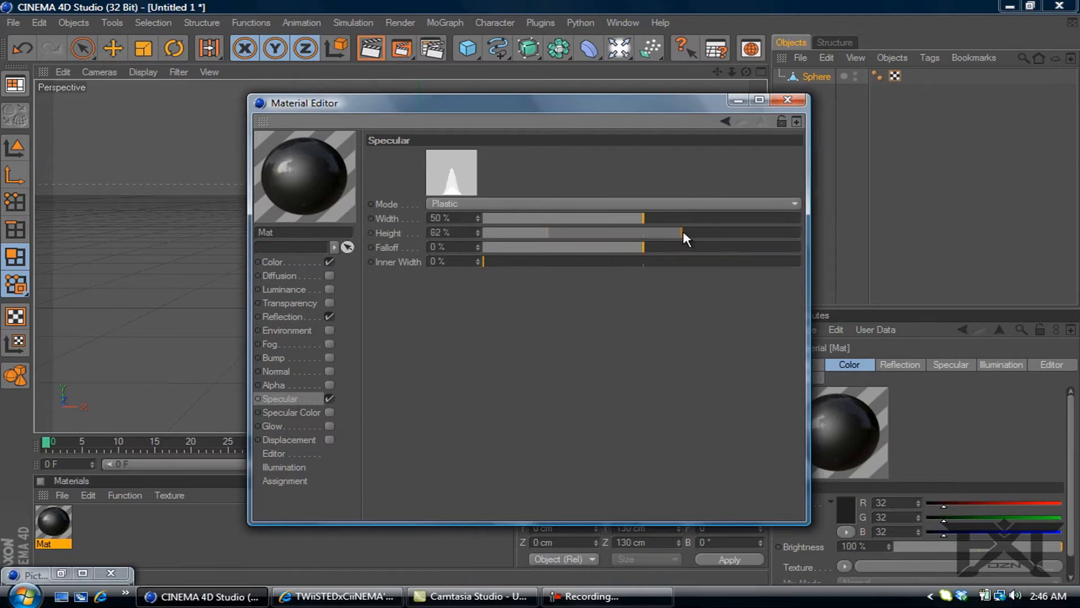
pyautogui.moveTo(684, 231); pyautogui.dragTo(675, 239)
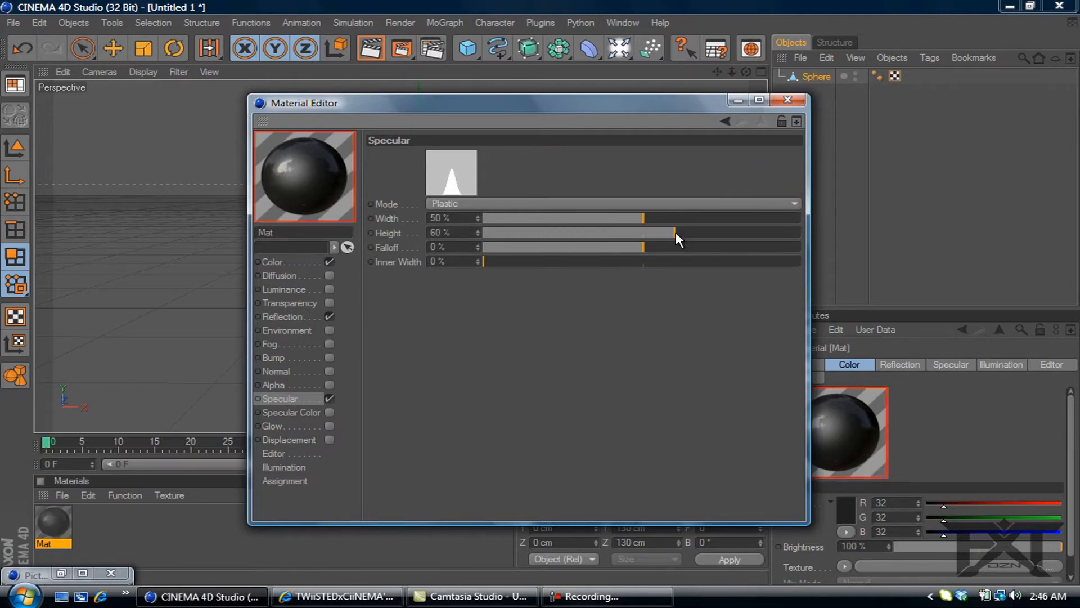
pyautogui.click(787, 100)
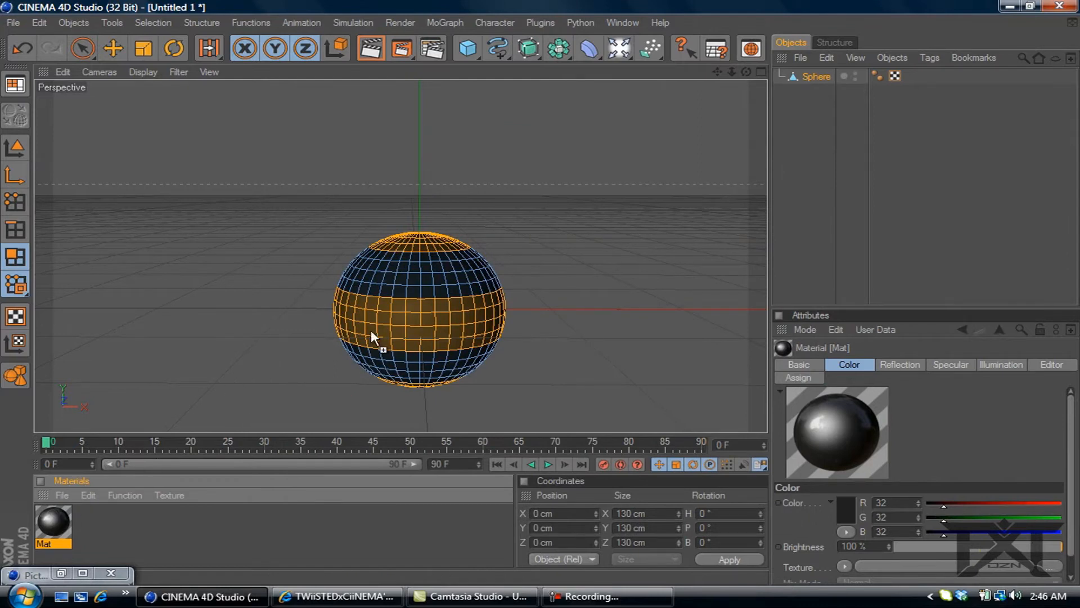
pyautogui.moveTo(405, 329)
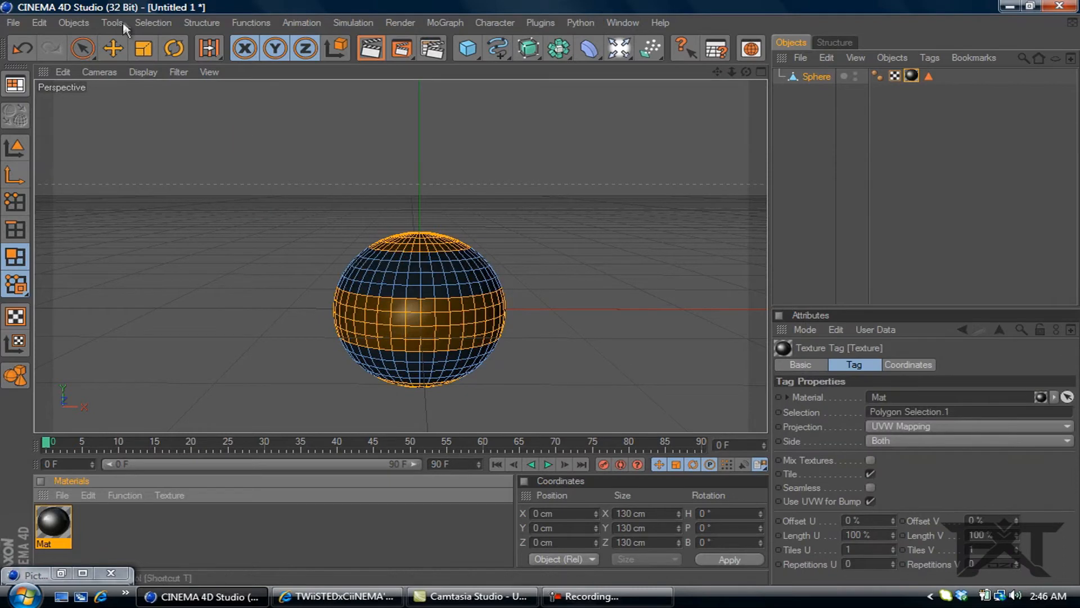
# - Invert the polygon selection so the remaining stripe bands are selected
pyautogui.click(153, 22)
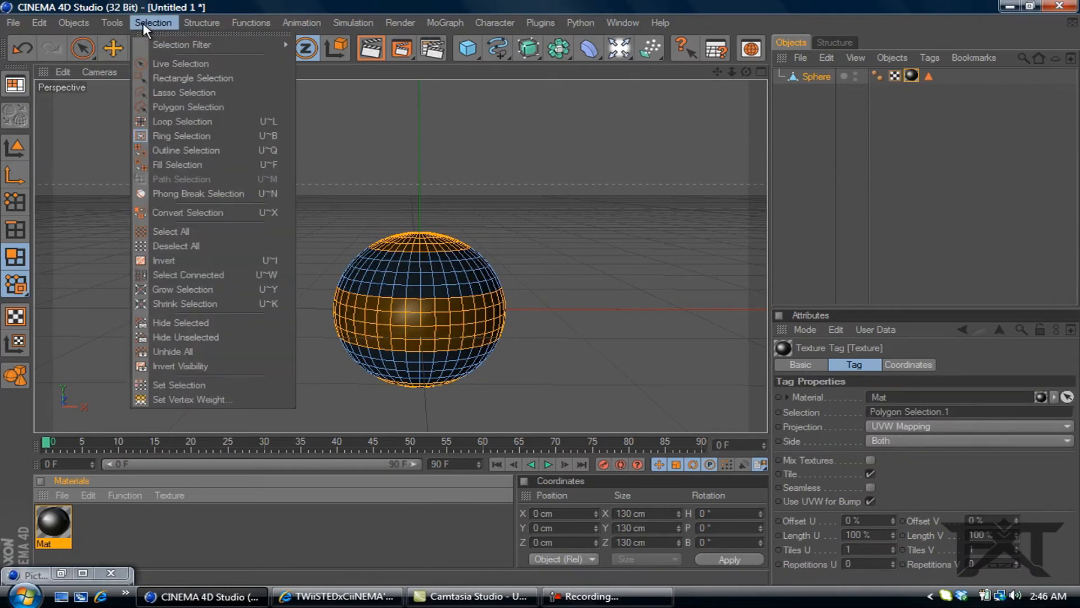
pyautogui.moveTo(165, 260)
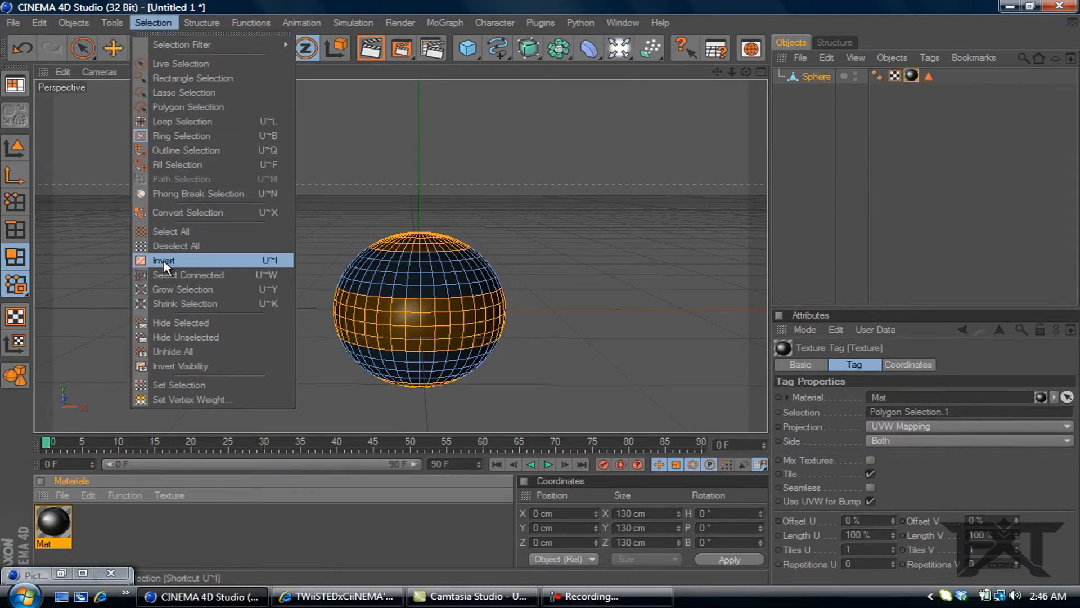
pyautogui.click(164, 260)
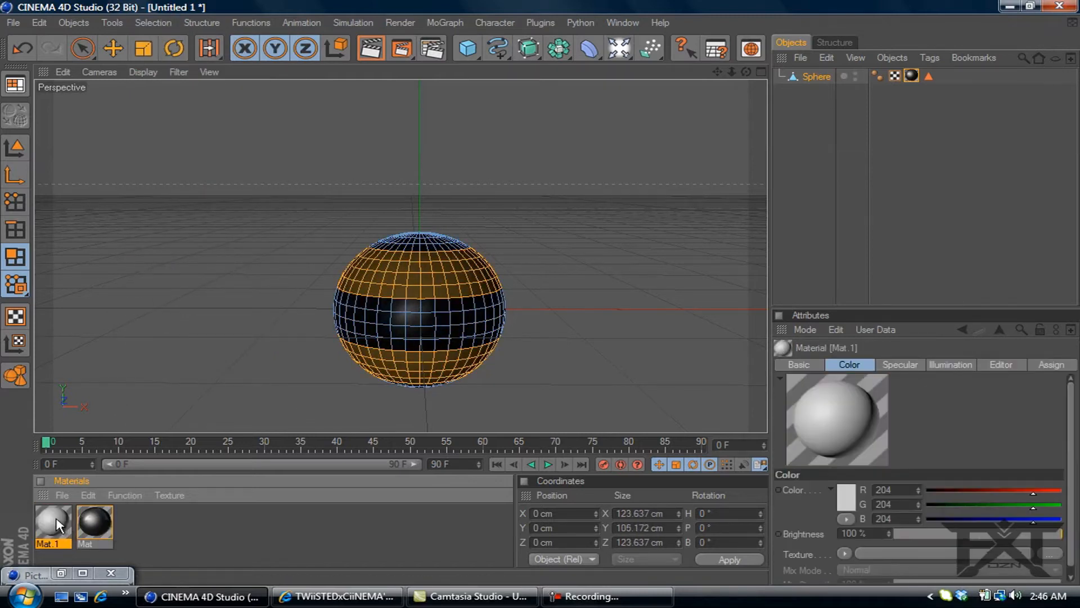
# - Make Mat.1 bright blue with light blue luminance and apply it to the selected bands
pyautogui.doubleClick(52, 524)
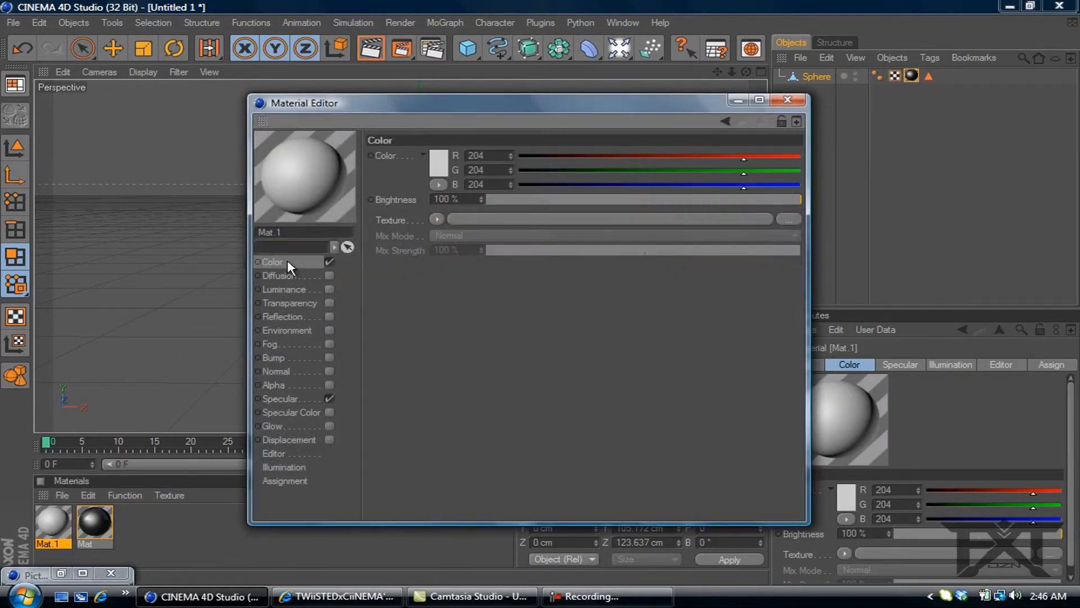
pyautogui.click(434, 163)
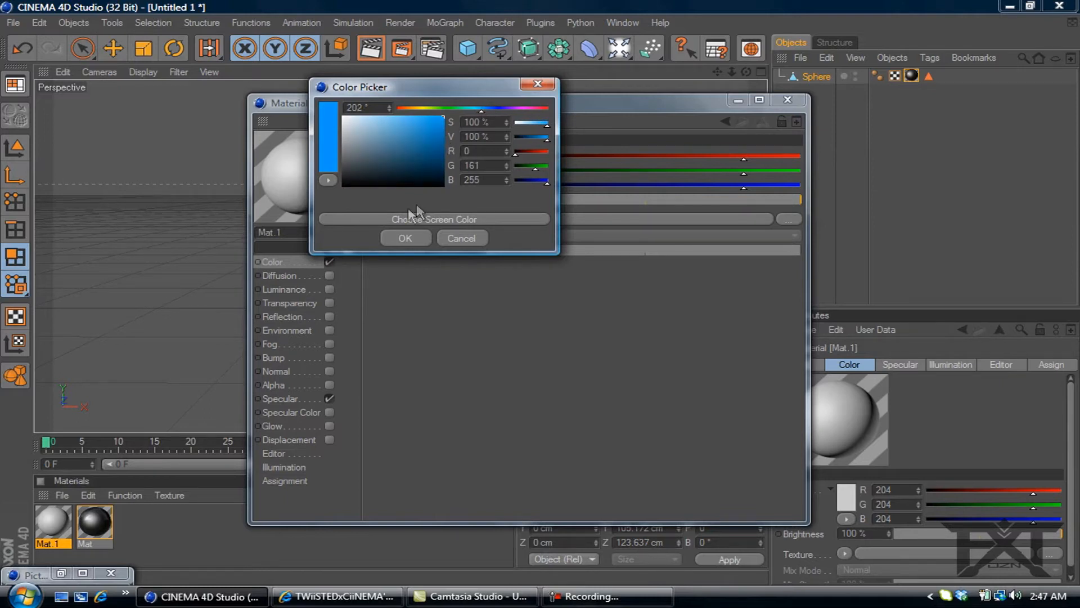
pyautogui.click(405, 237)
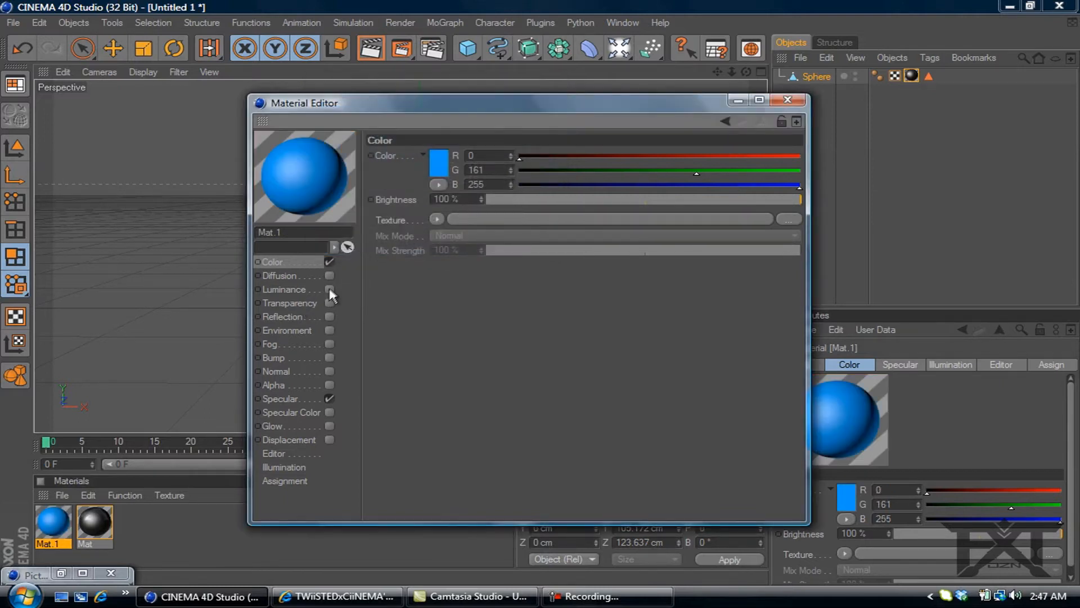
pyautogui.click(327, 289)
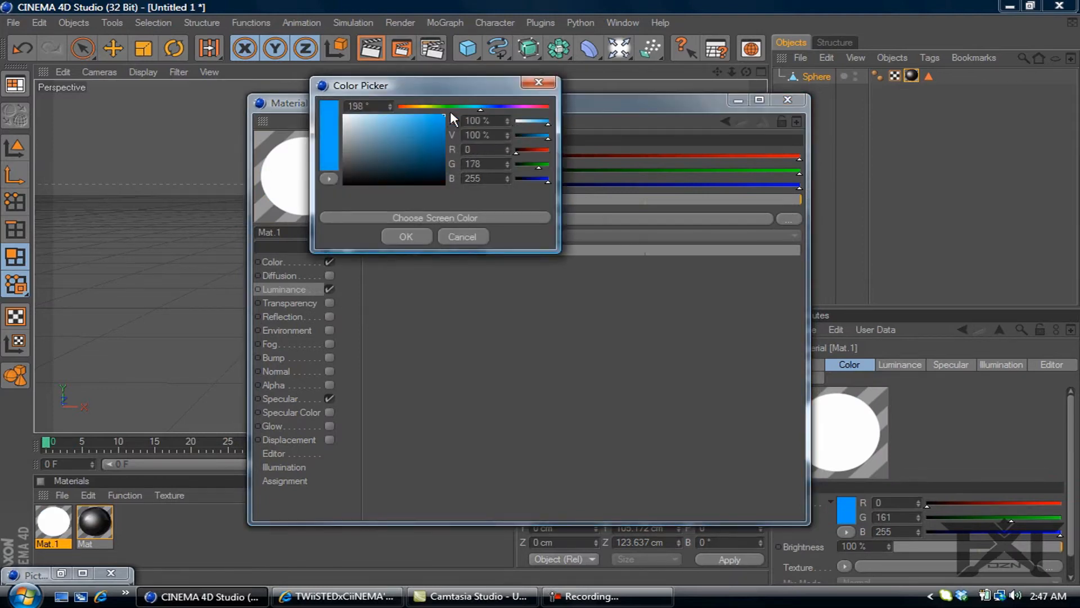
pyautogui.click(407, 236)
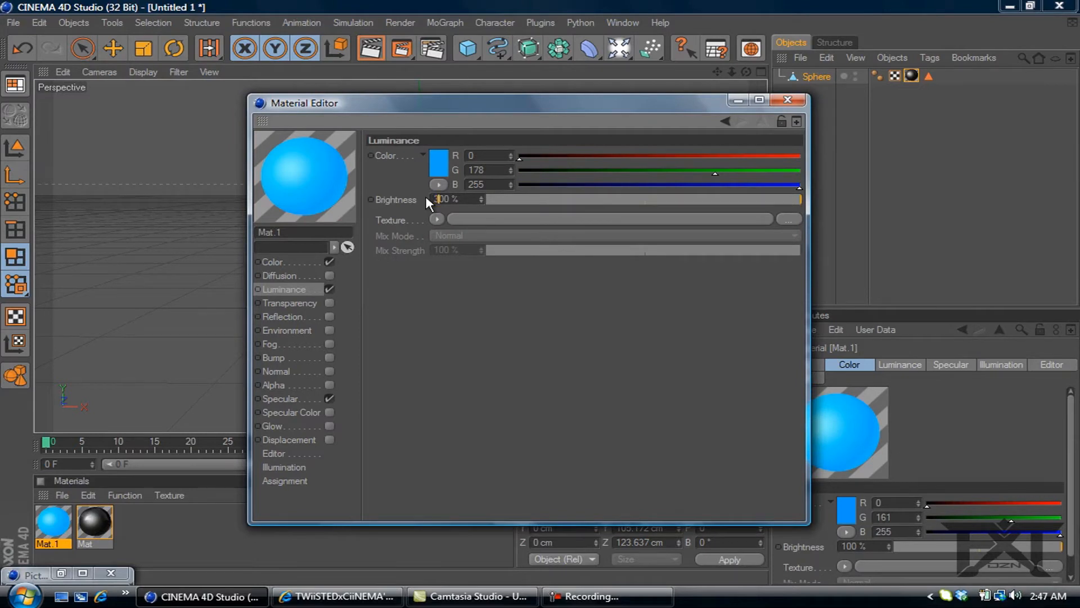
pyautogui.moveTo(779, 122)
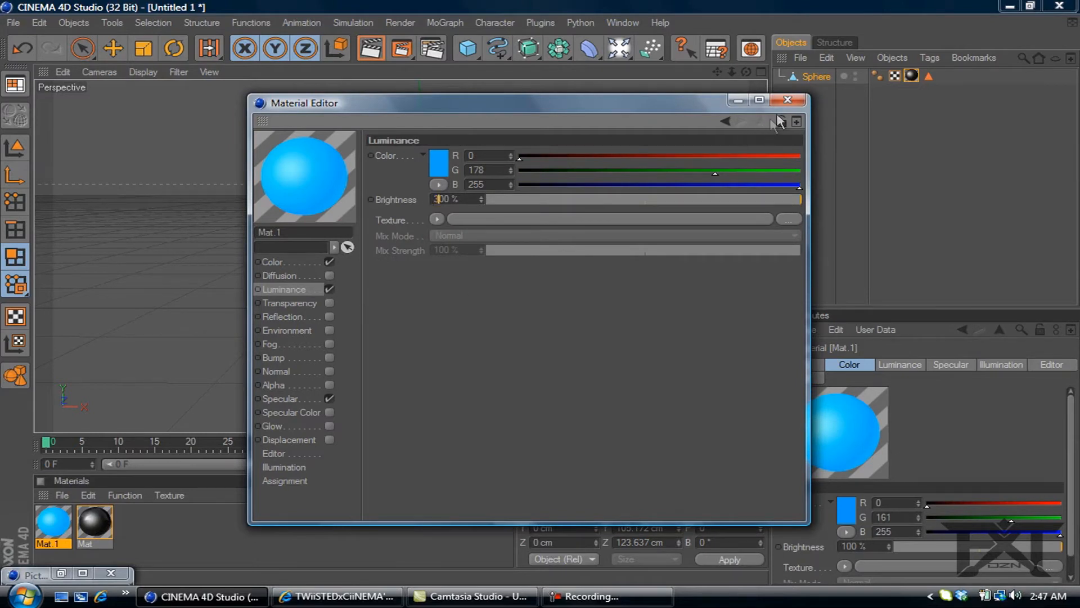
pyautogui.click(786, 100)
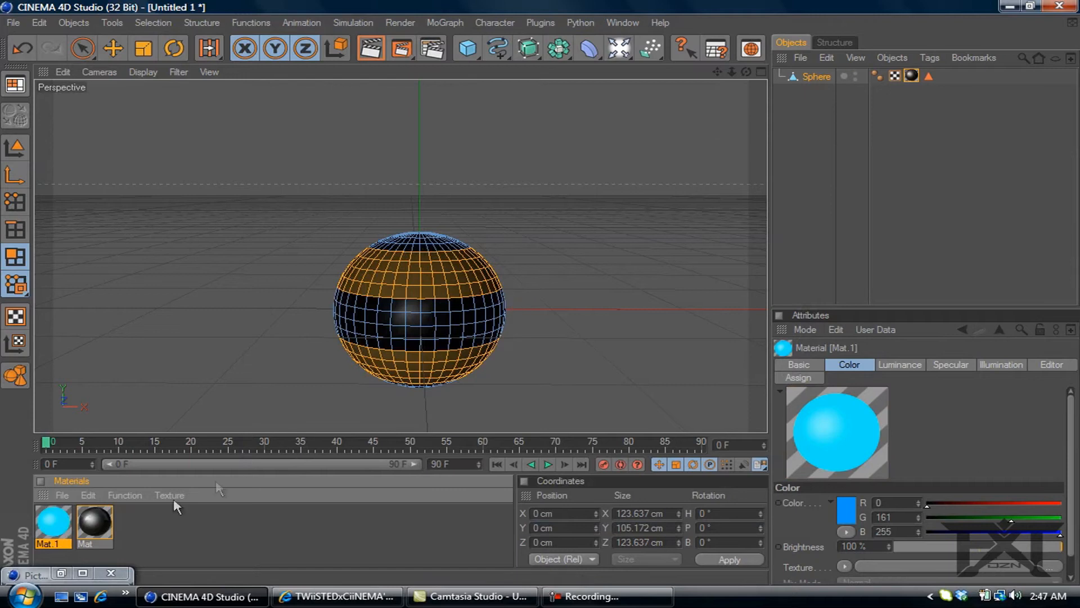
pyautogui.moveTo(426, 288)
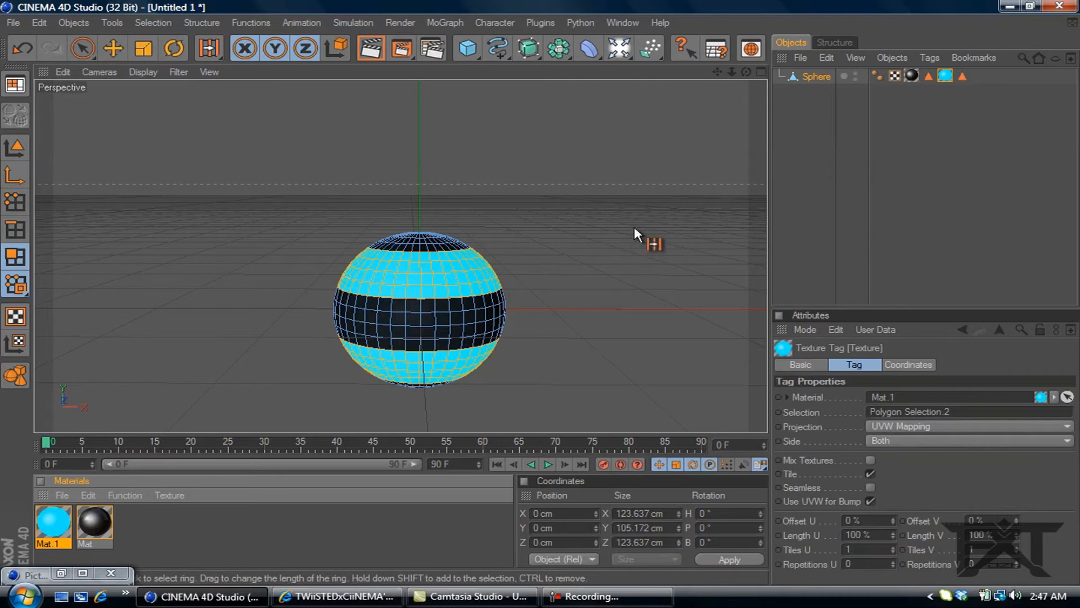
pyautogui.moveTo(723, 81)
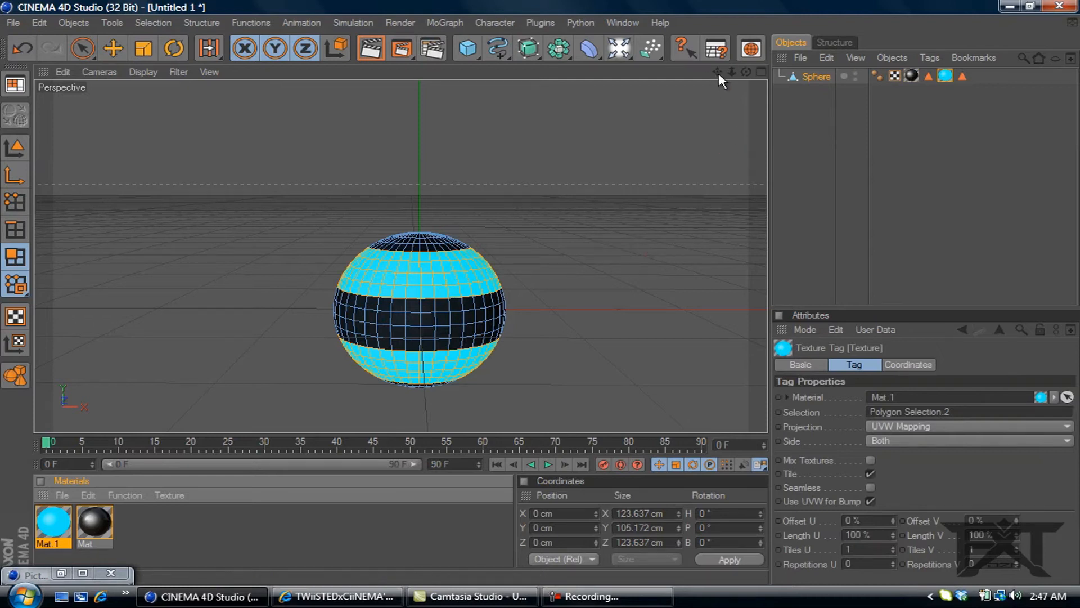
pyautogui.moveTo(719, 78)
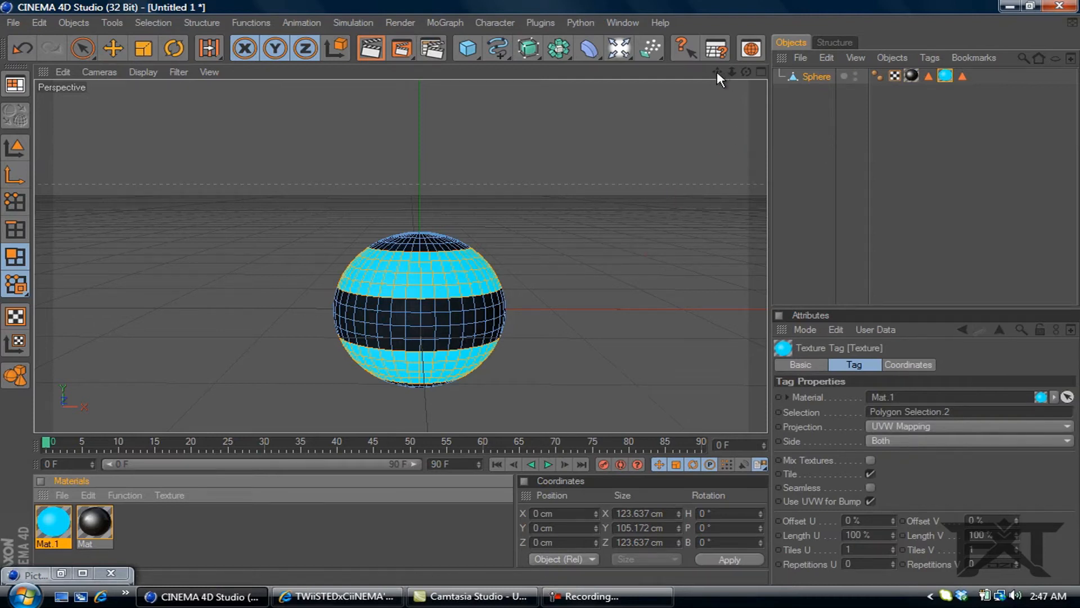
pyautogui.click(618, 49)
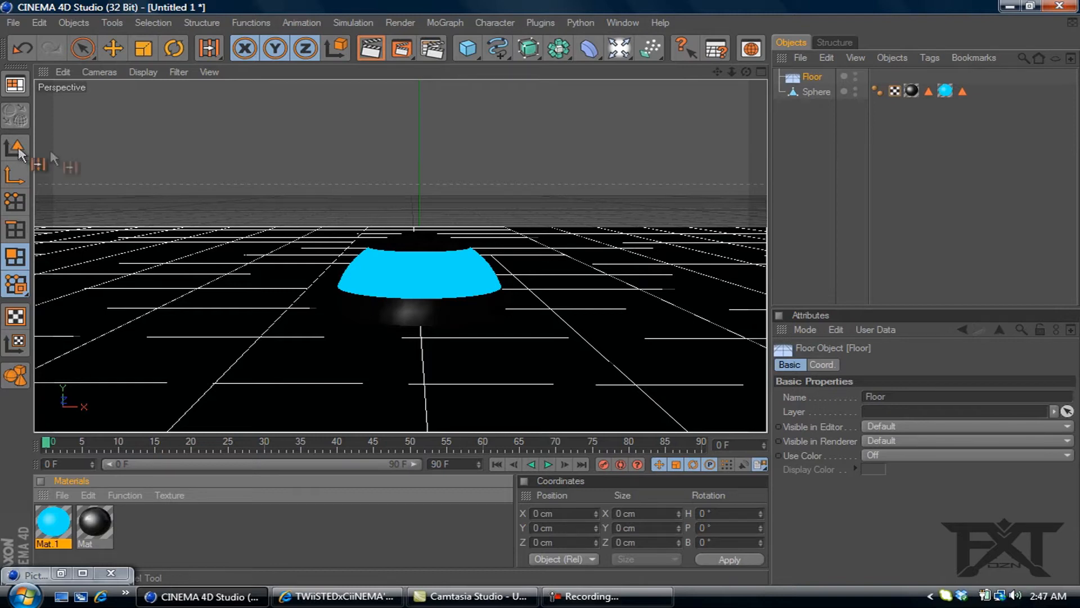
# - Place grey floors below and above the sphere and stand a third floor upright at 90° pitch
pyautogui.click(112, 48)
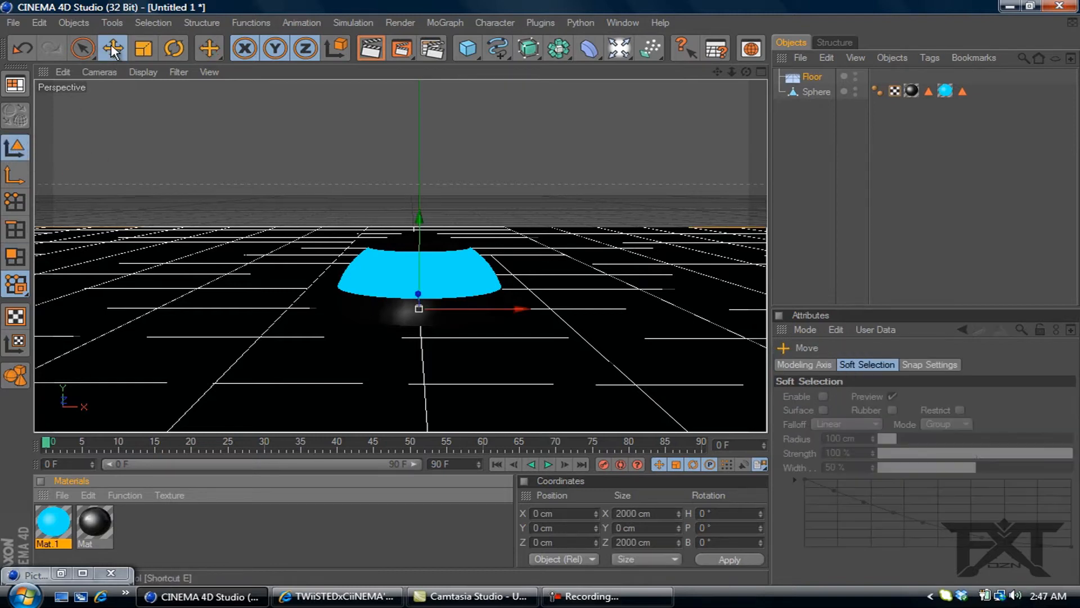
pyautogui.click(112, 48)
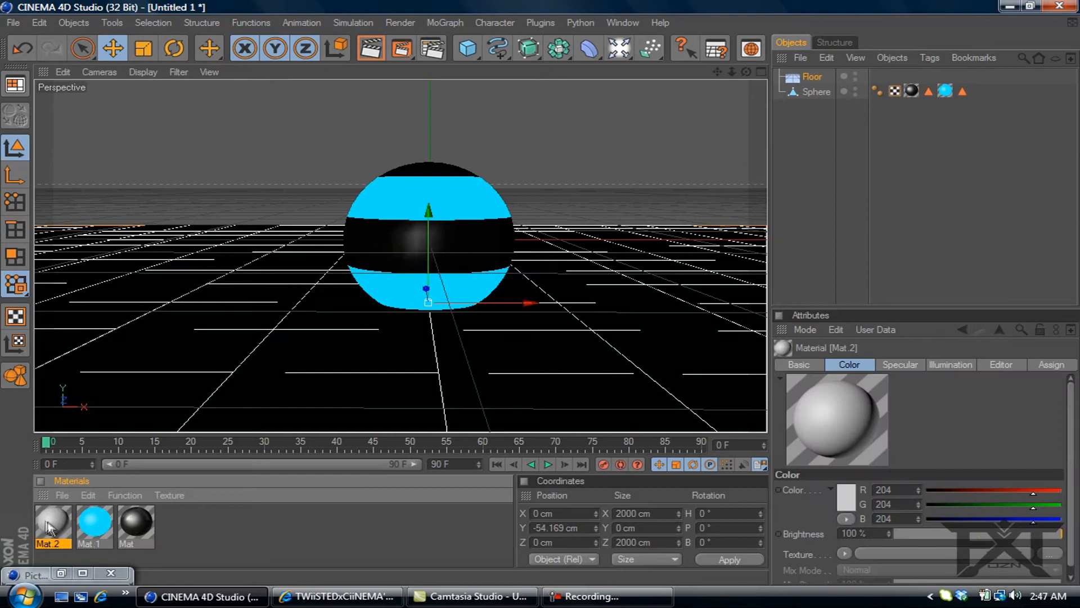
pyautogui.click(877, 75)
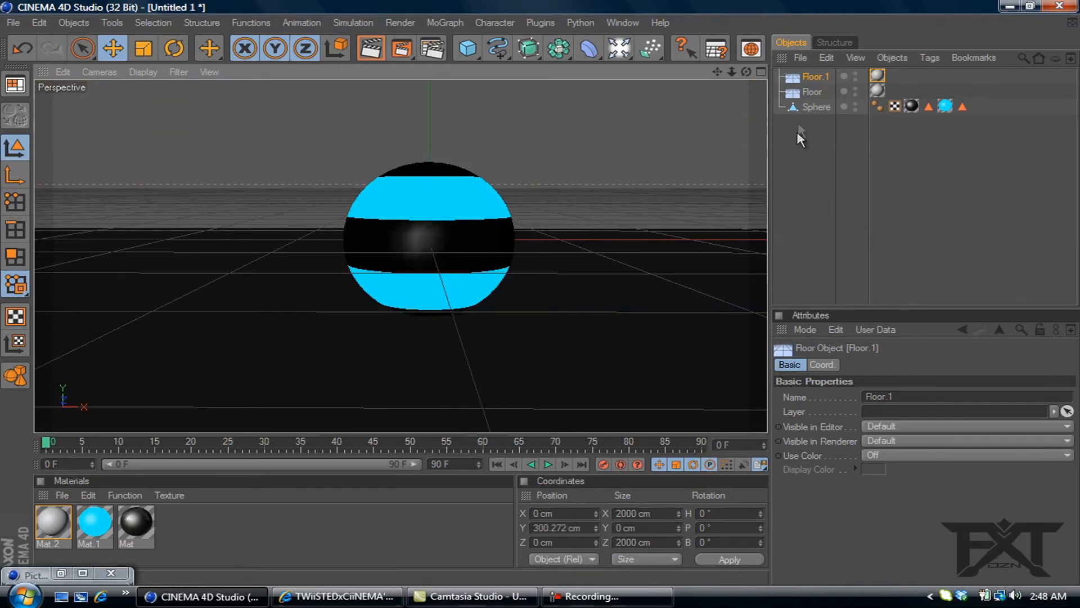
pyautogui.click(813, 92)
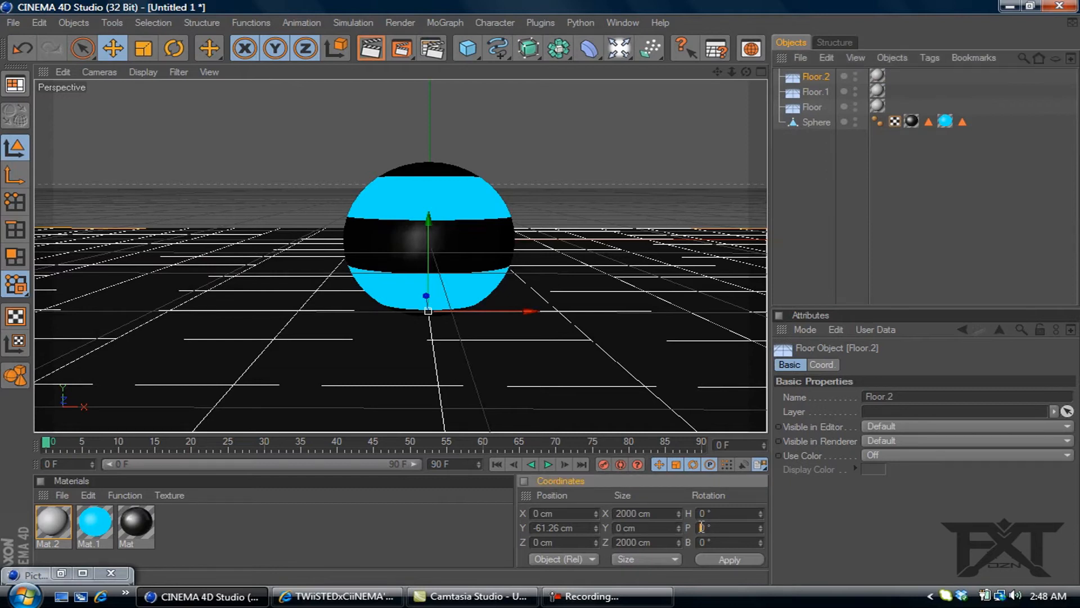
pyautogui.click(729, 560)
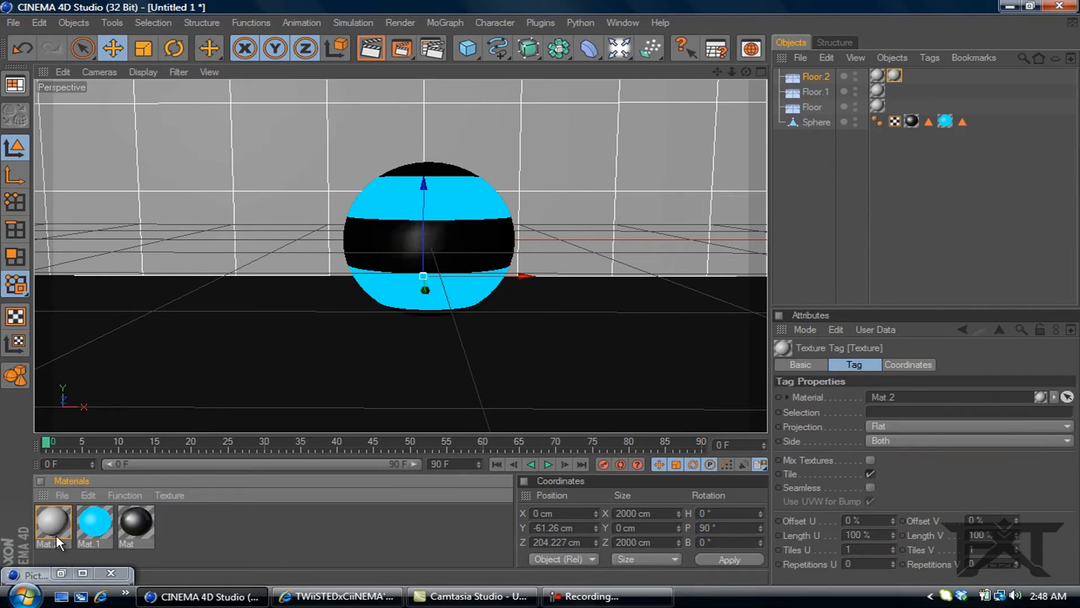
# - Push the upright grey wall back behind the sphere and select the sphere to tilt it
pyautogui.click(826, 57)
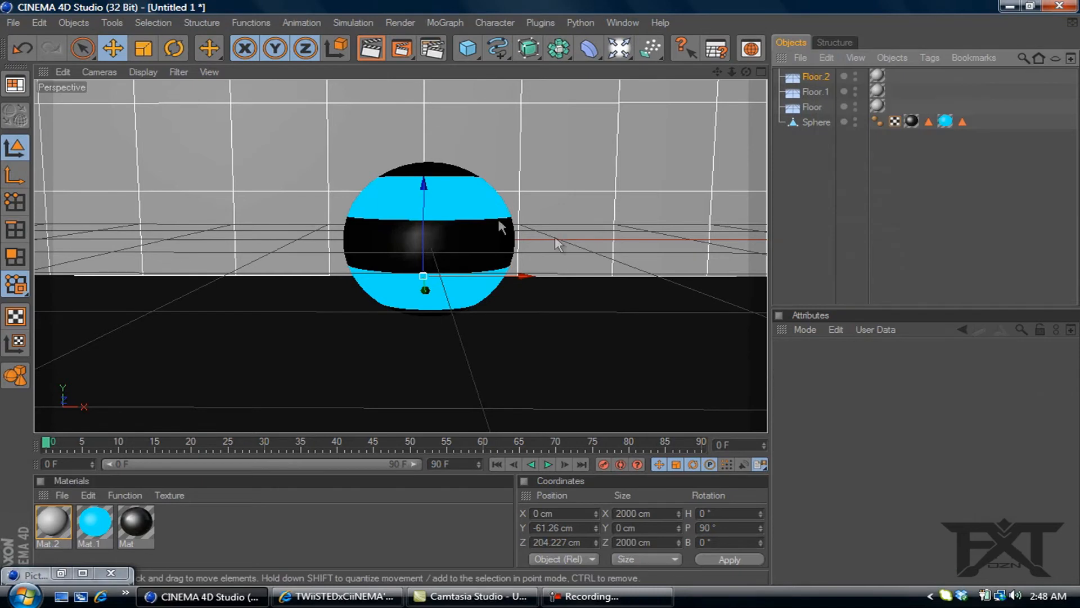
pyautogui.moveTo(423, 277); pyautogui.dragTo(717, 205)
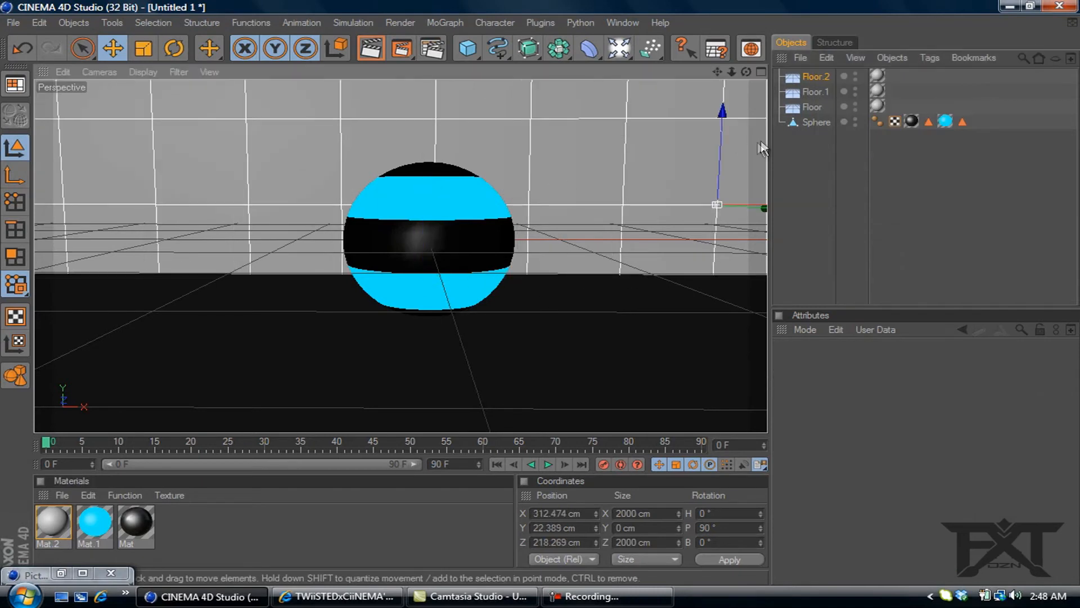
pyautogui.click(812, 107)
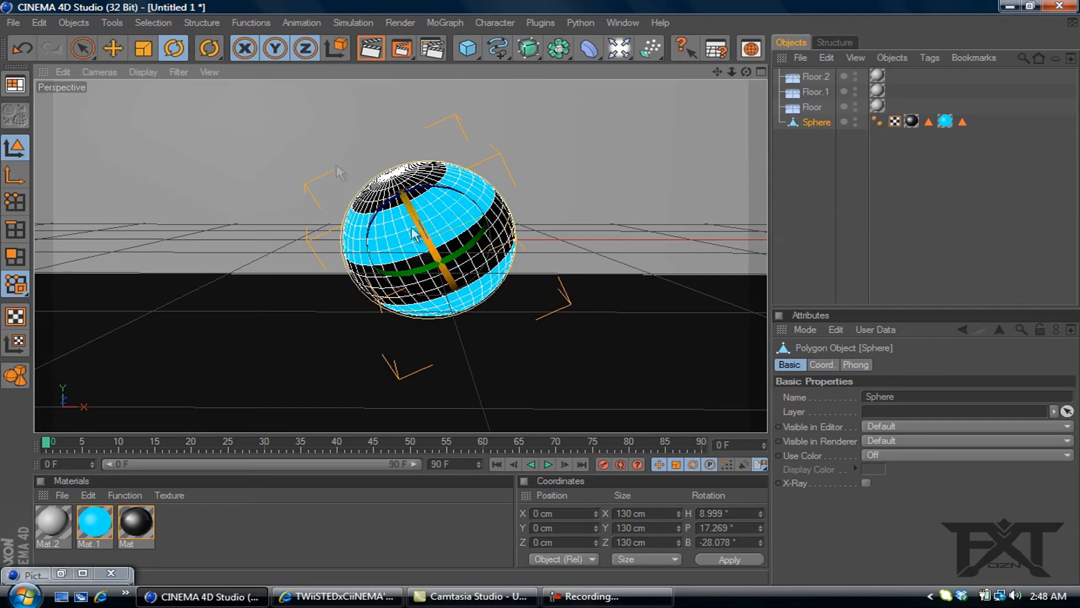
# - Add Global Illumination in Render Settings with irradiance cache auto-save turned off
pyautogui.click(432, 49)
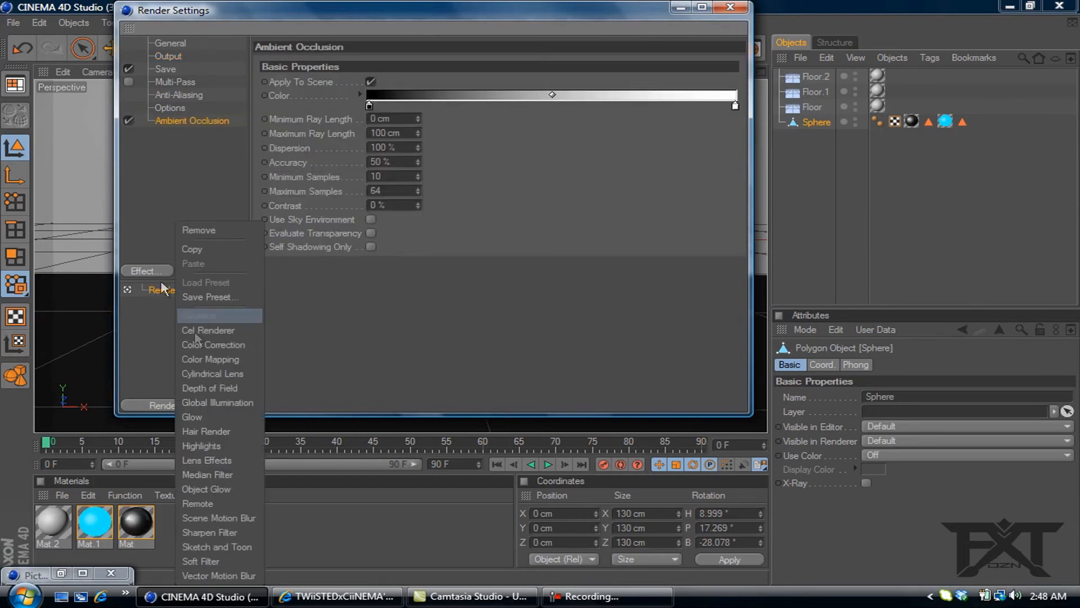
pyautogui.click(217, 403)
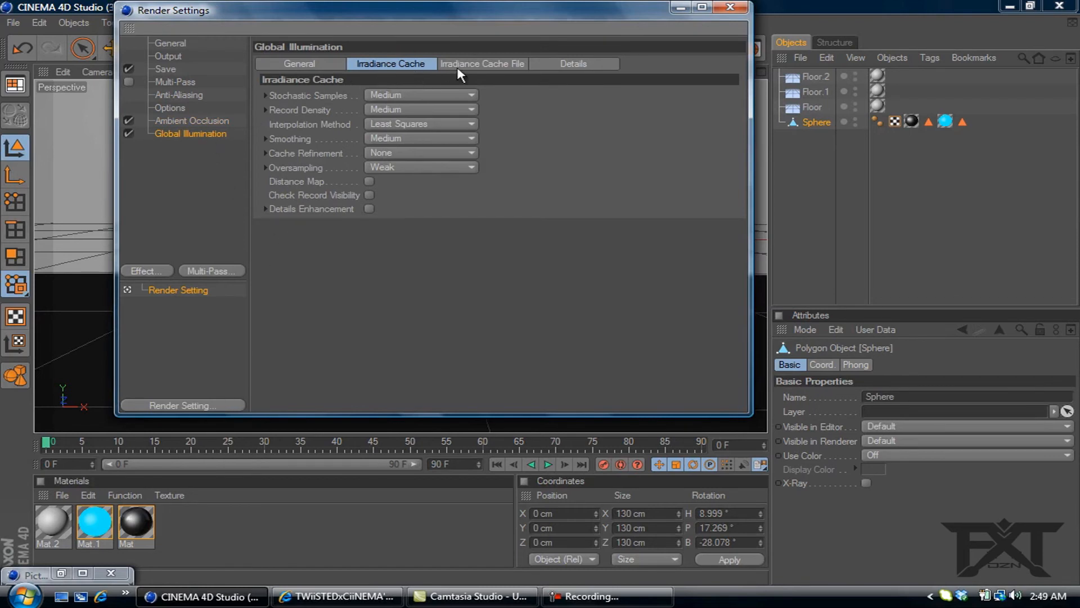
pyautogui.click(483, 63)
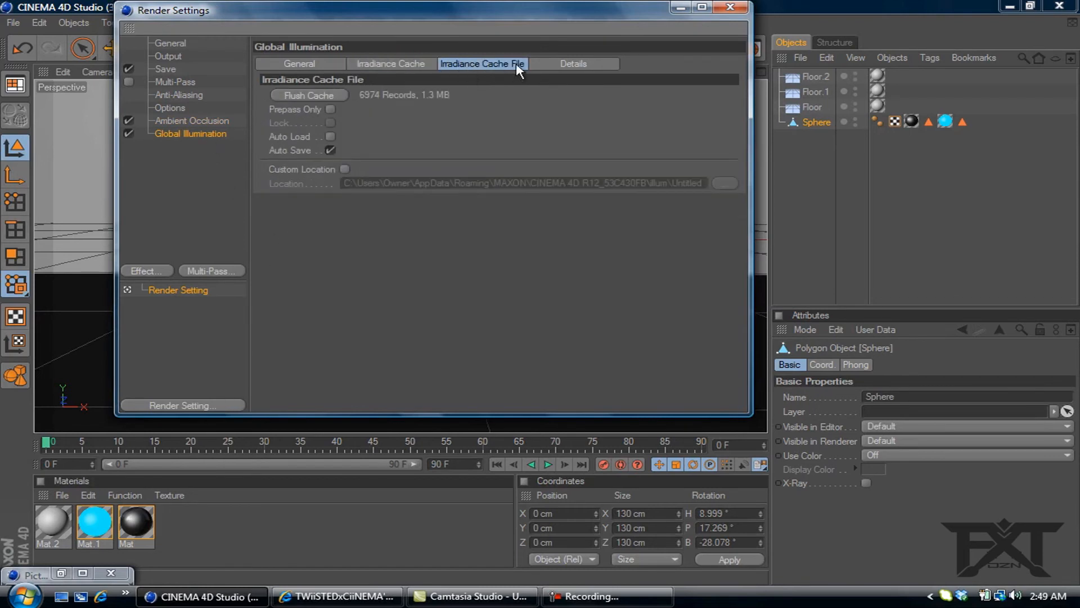
pyautogui.click(331, 150)
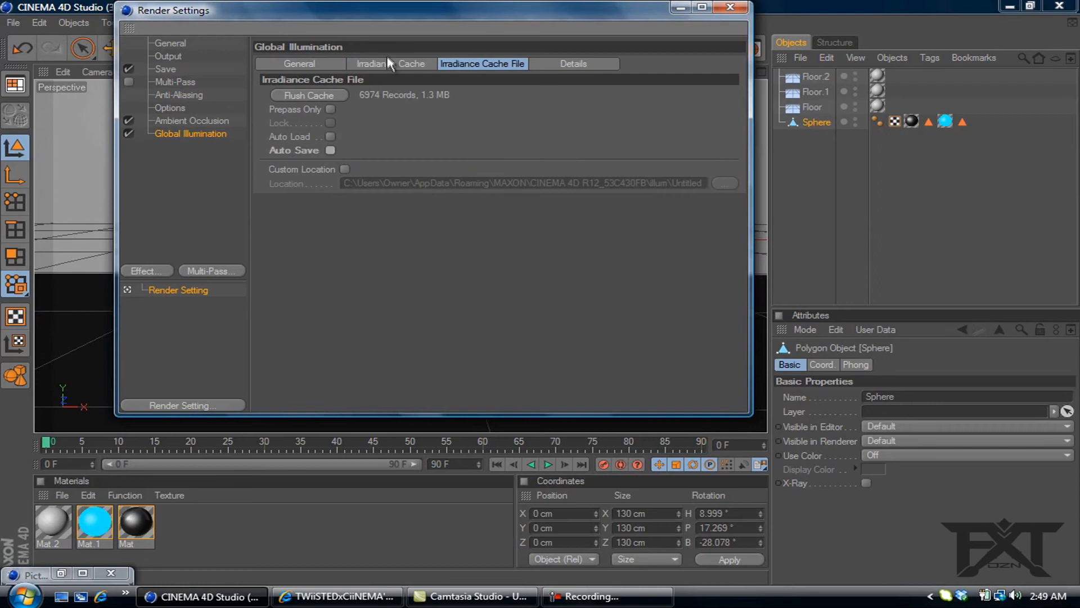
# - Set Stochastic Samples and Record Density to Low and add a Glow render effect
pyautogui.click(391, 63)
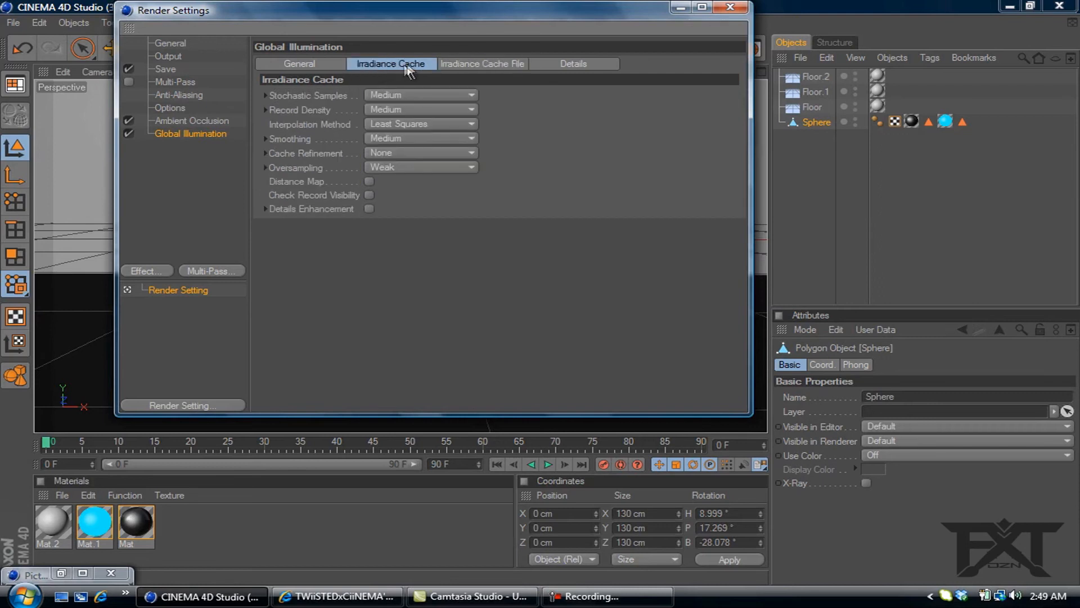
pyautogui.click(419, 94)
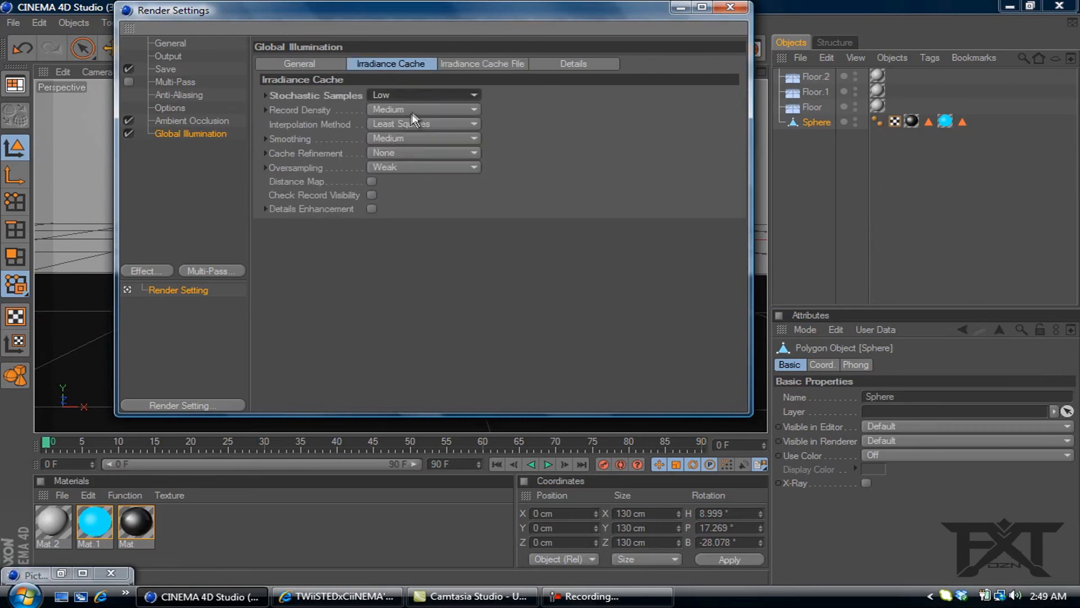
pyautogui.click(422, 109)
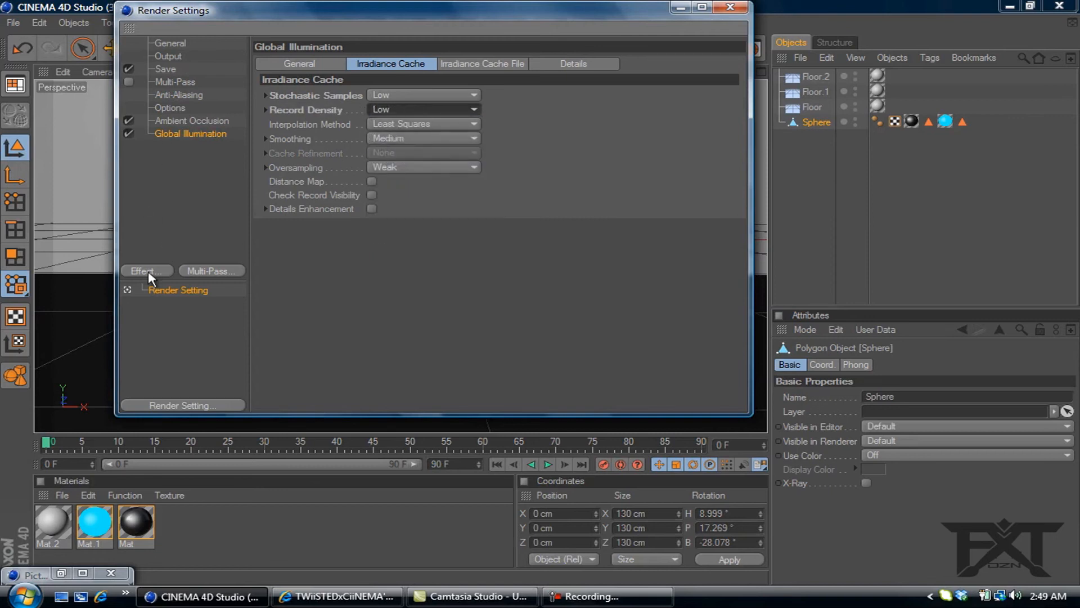
pyautogui.click(146, 270)
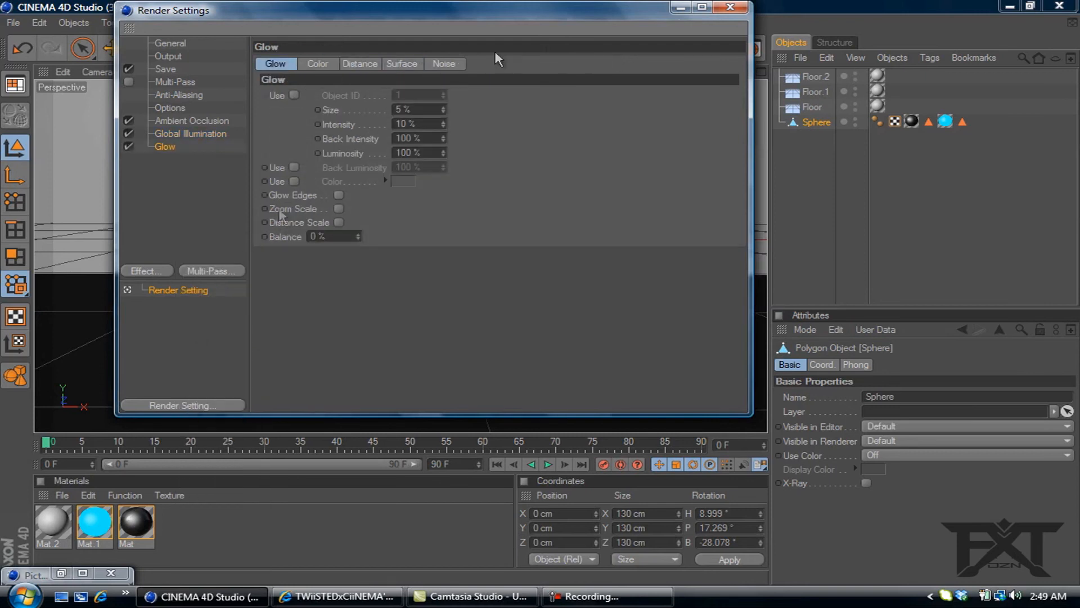
pyautogui.click(729, 8)
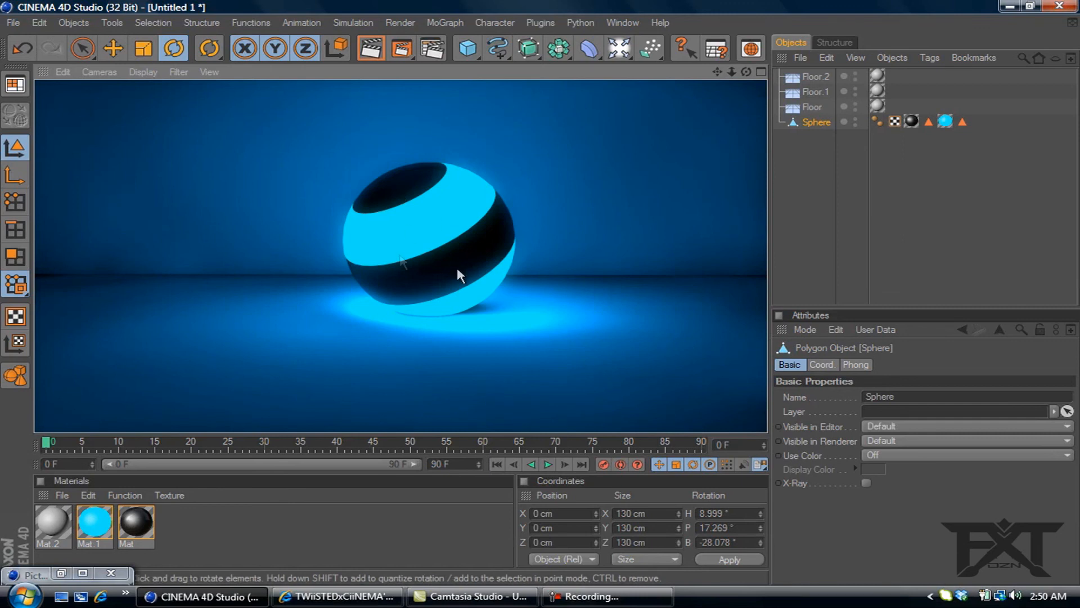
pyautogui.moveTo(455, 262)
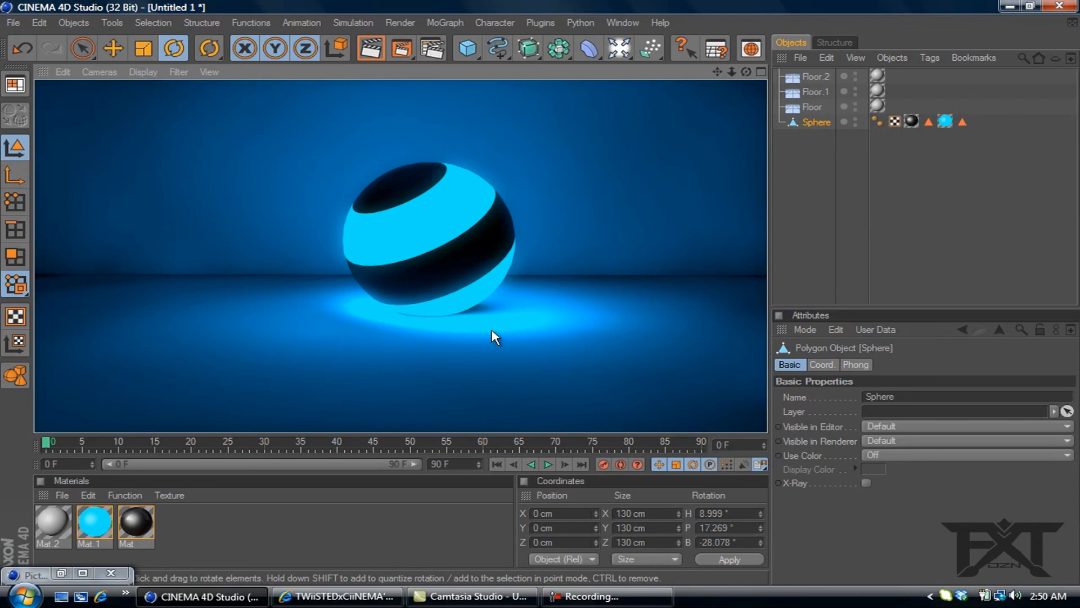
pyautogui.moveTo(464, 344)
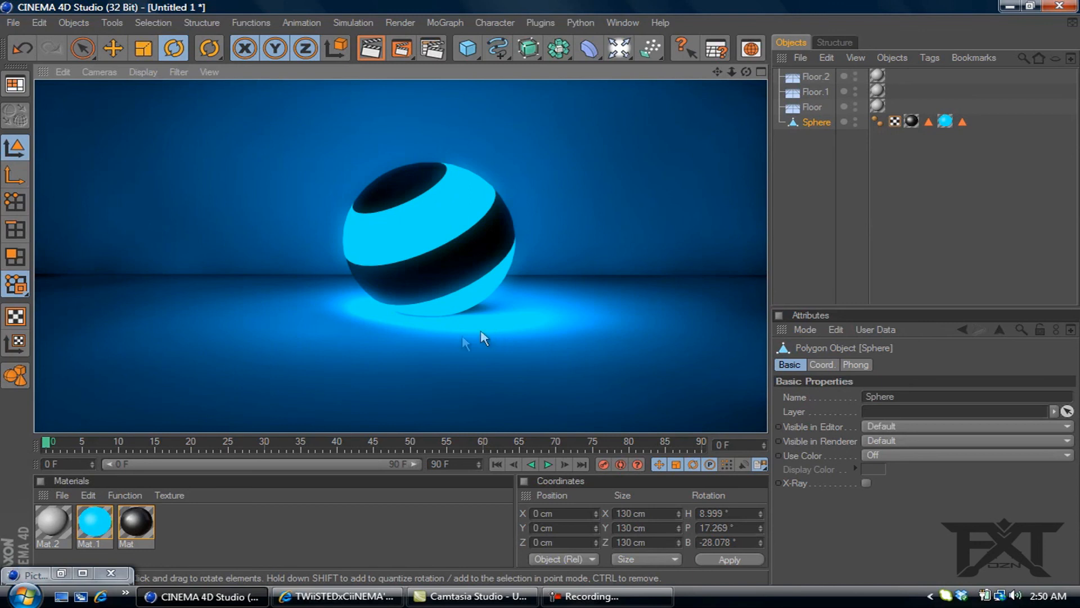
pyautogui.moveTo(461, 349)
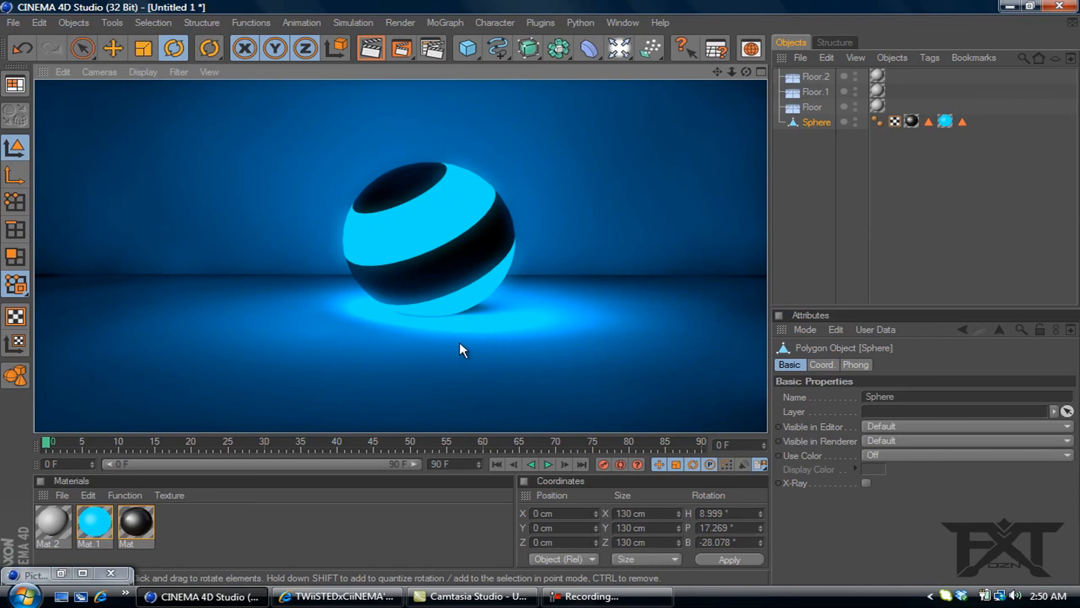
pyautogui.moveTo(425, 419)
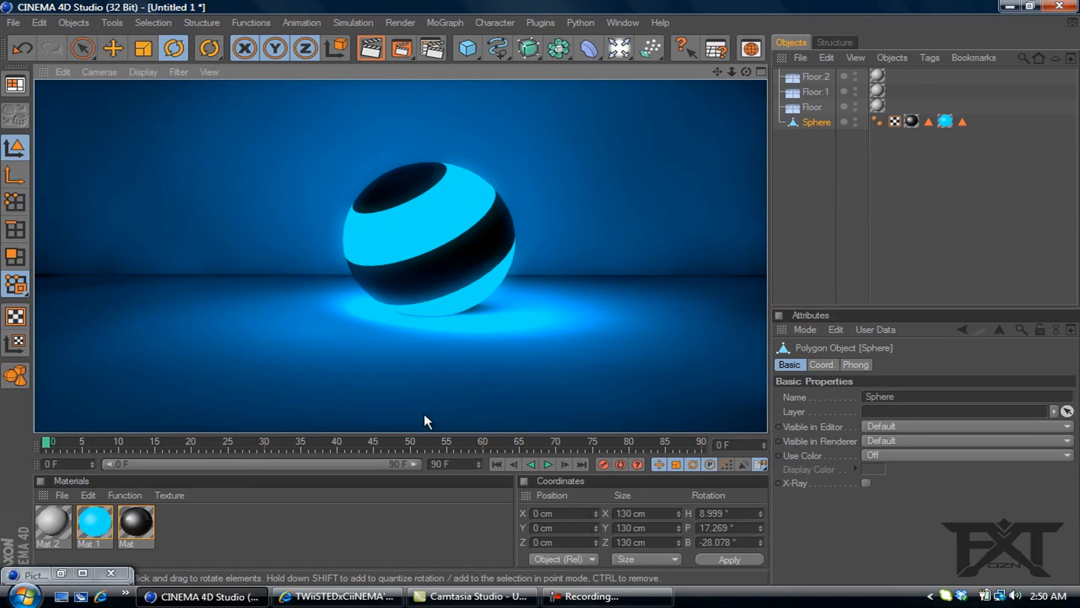
pyautogui.moveTo(489, 377)
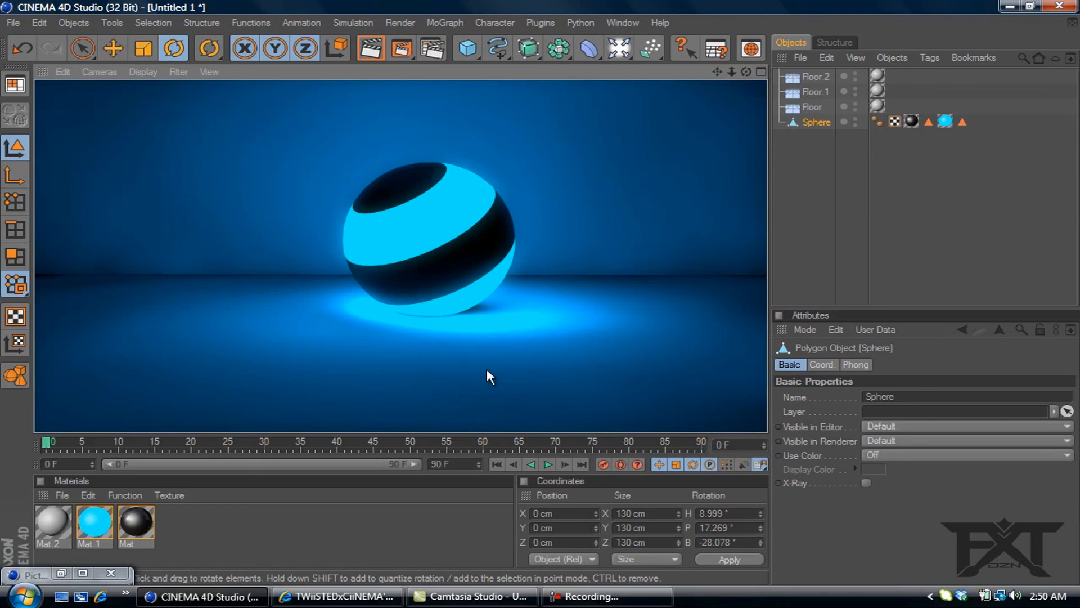